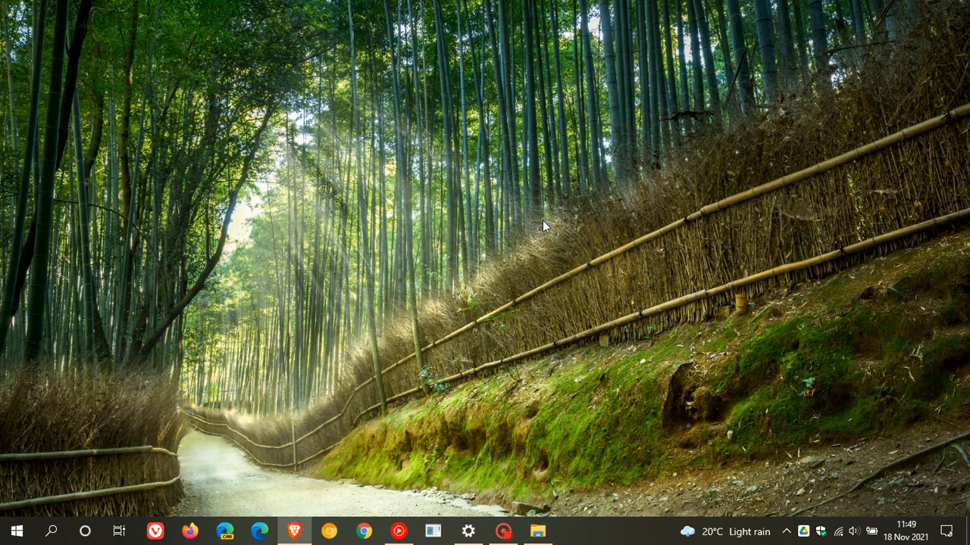
mouse_move(606, 231)
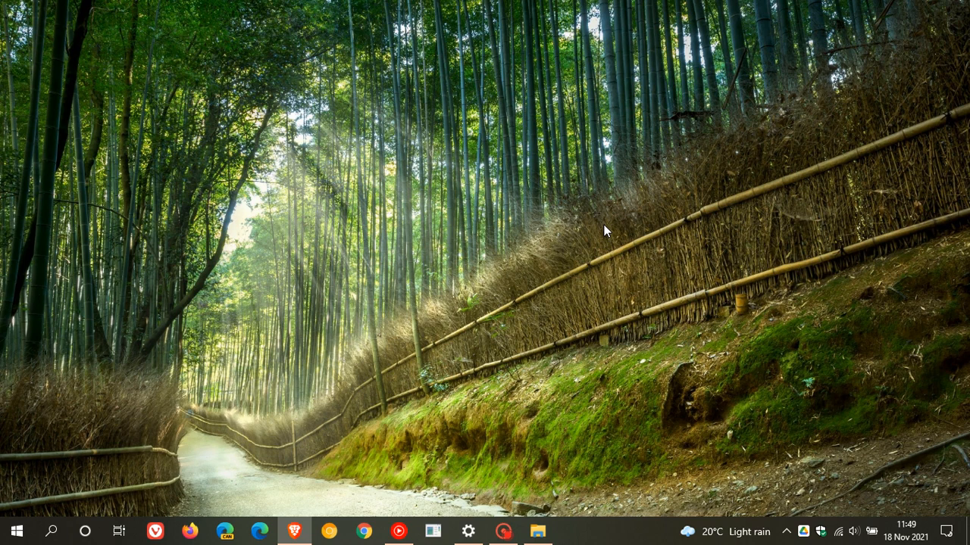
mouse_move(559, 241)
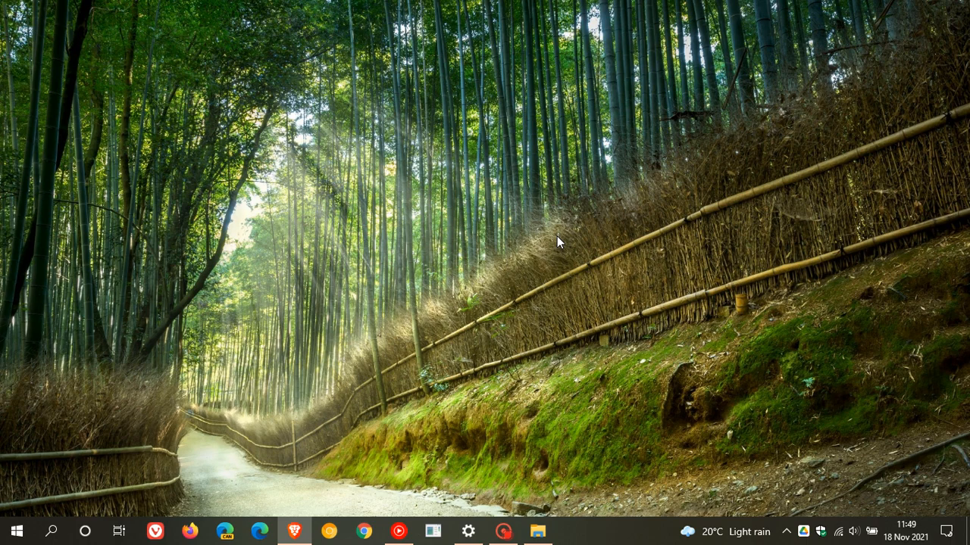
mouse_move(452, 429)
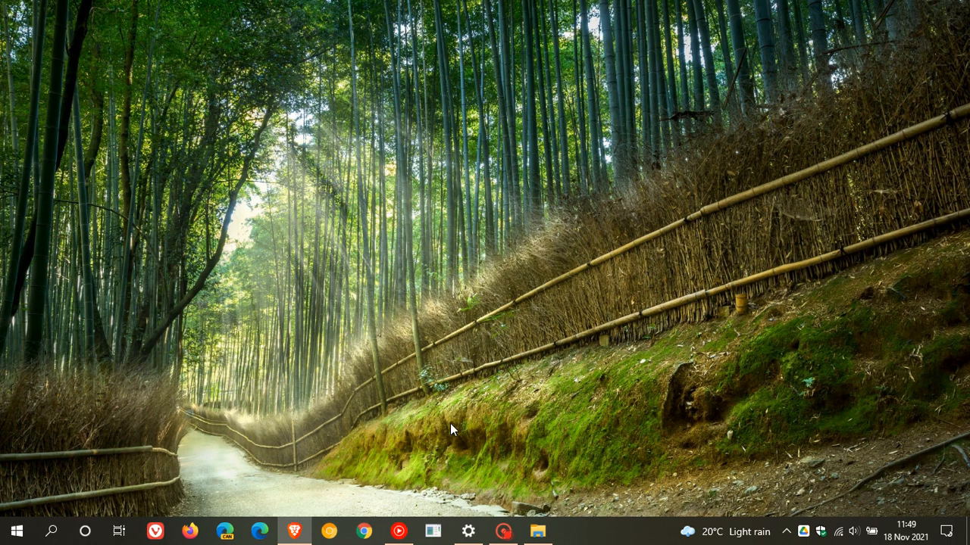
Open Windows Update settings, hide it, then launch winver showing Version 21H2 (Build 19044.1348).
click(468, 530)
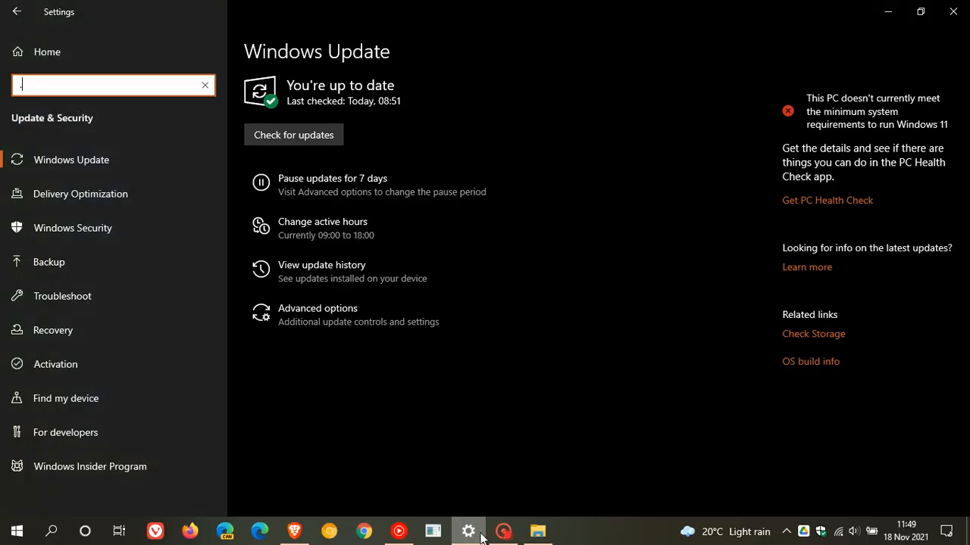
text(.)
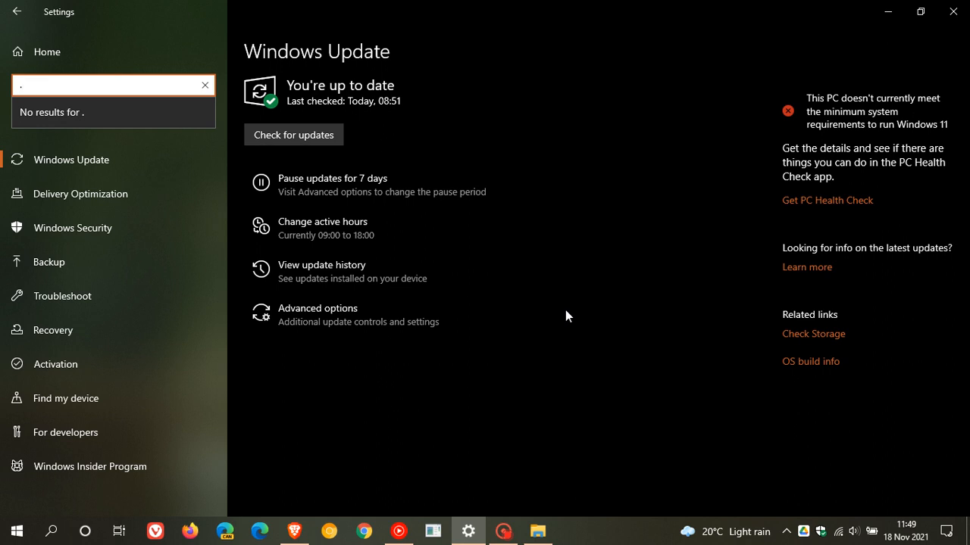
mouse_move(534, 315)
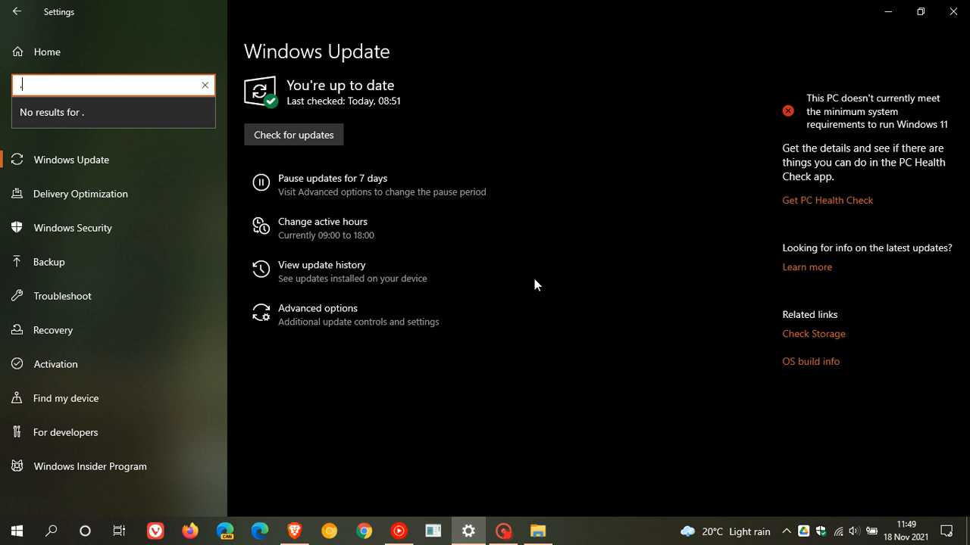
mouse_move(558, 305)
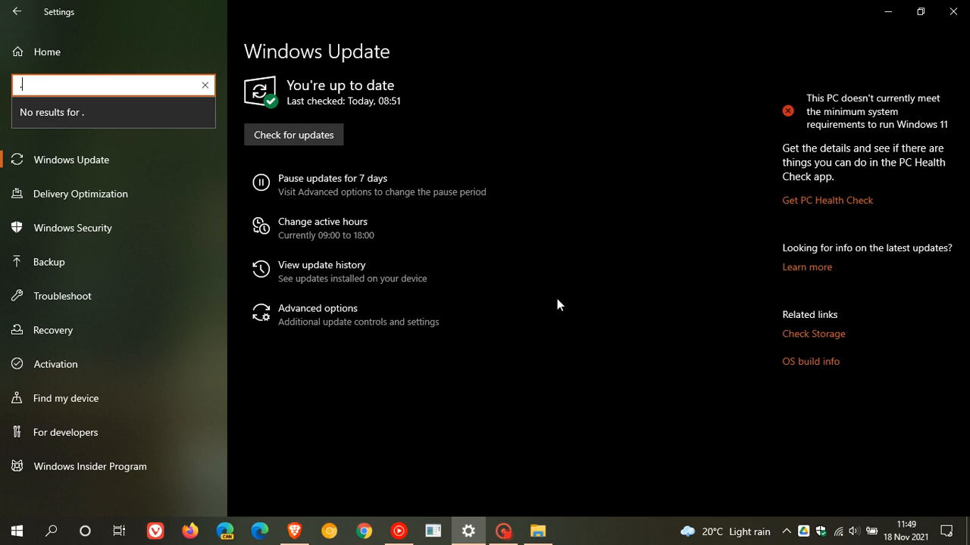
mouse_move(572, 293)
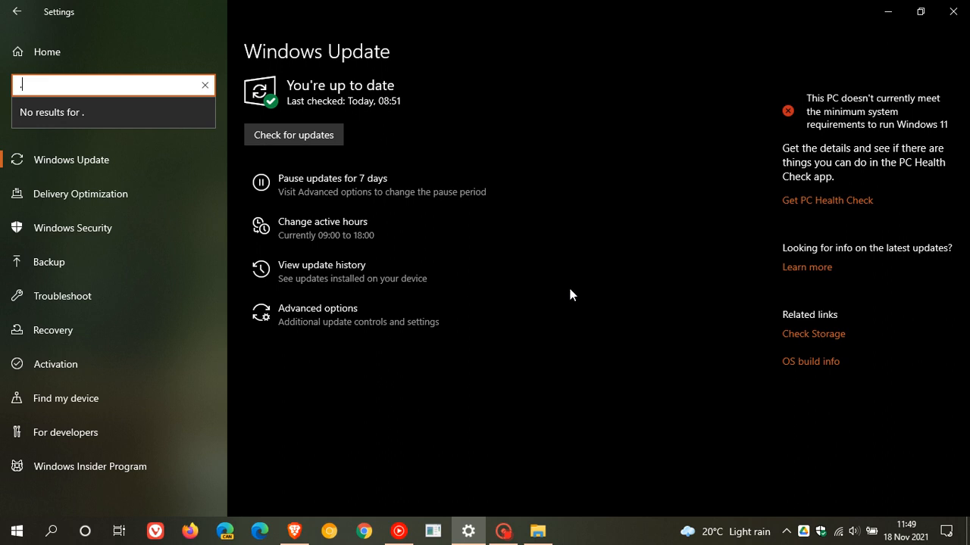
mouse_move(560, 299)
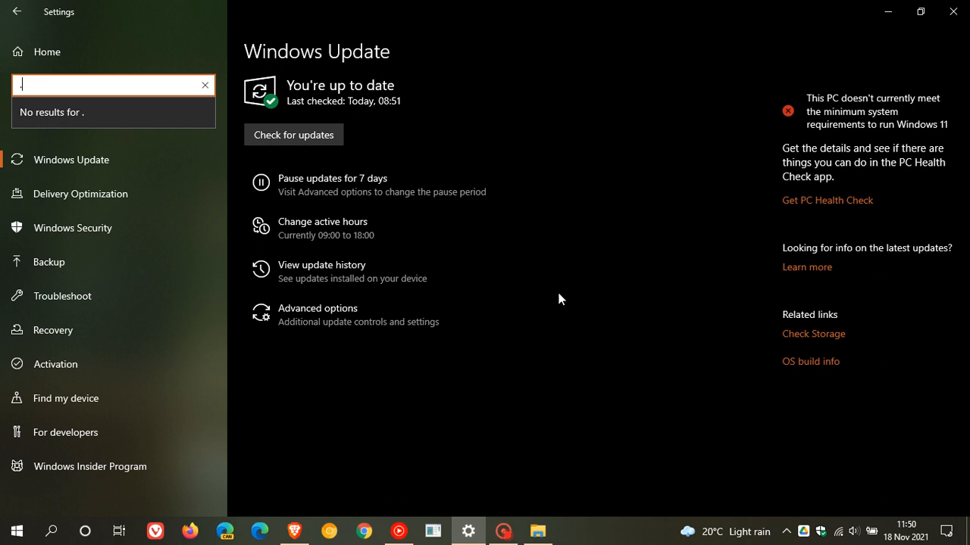
mouse_move(555, 244)
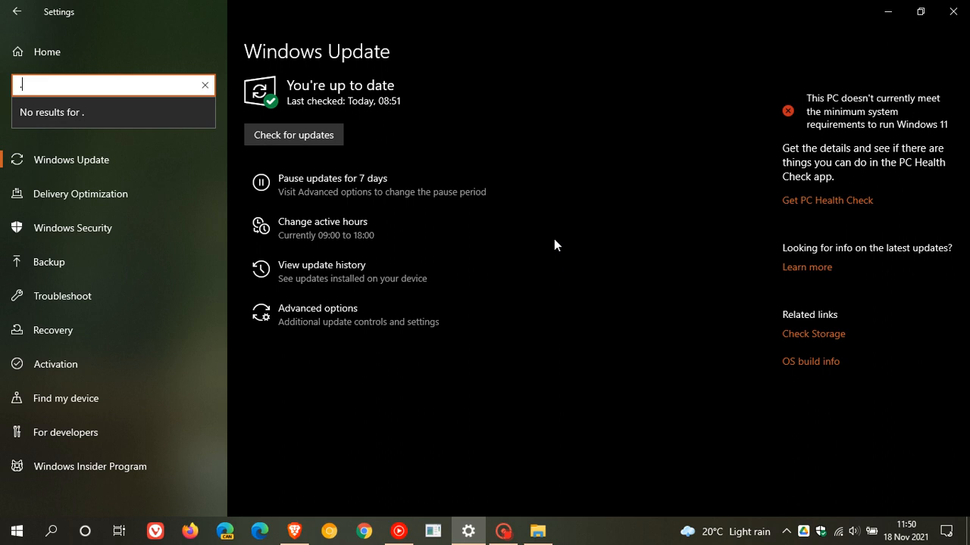
mouse_move(294, 134)
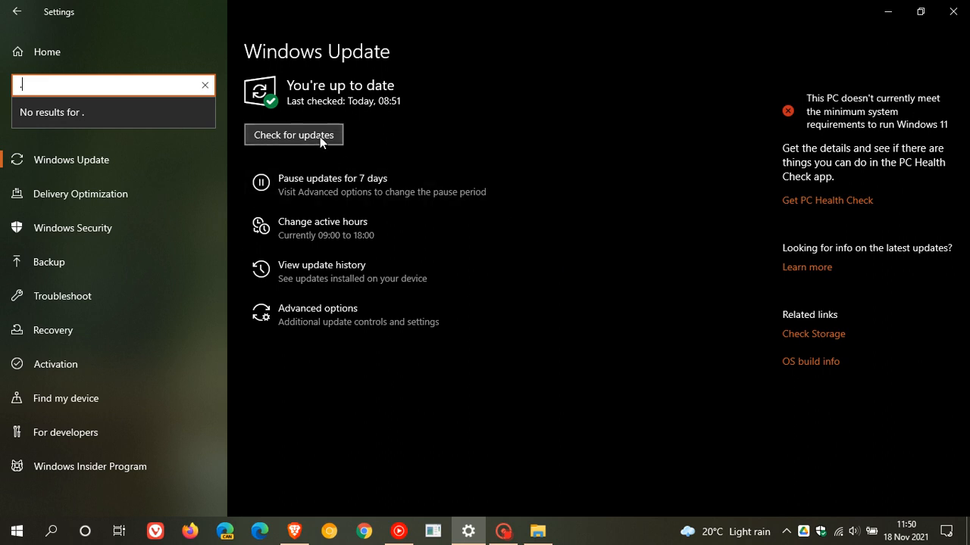
mouse_move(299, 180)
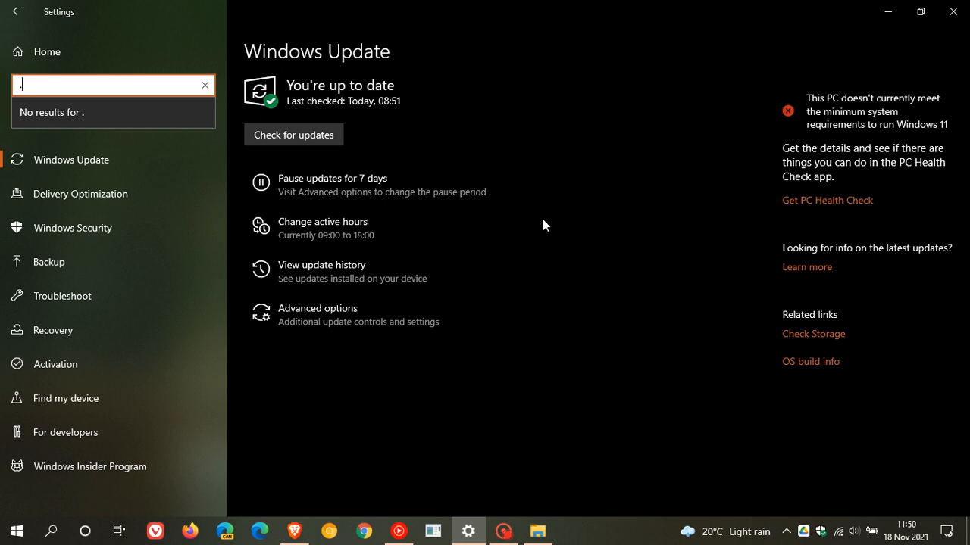
mouse_move(517, 229)
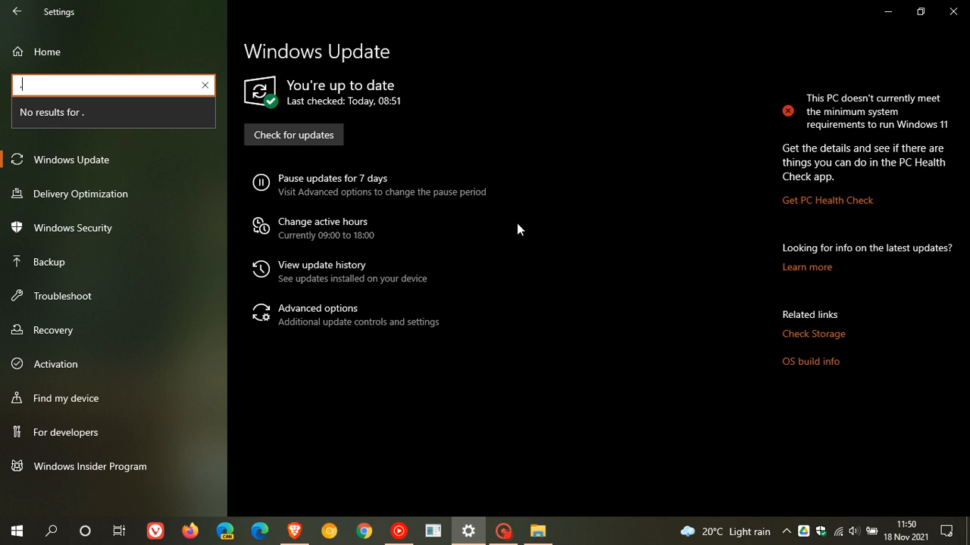
mouse_move(549, 225)
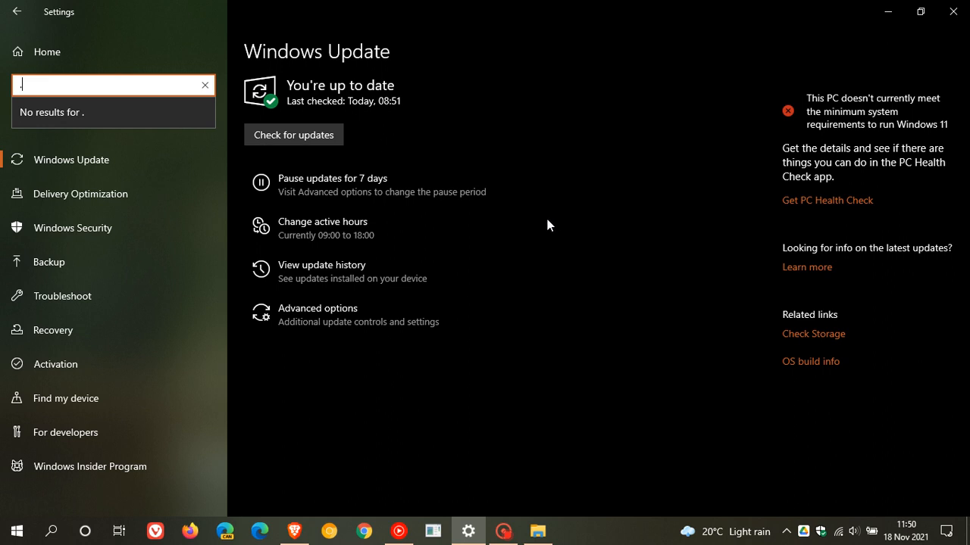
mouse_move(606, 242)
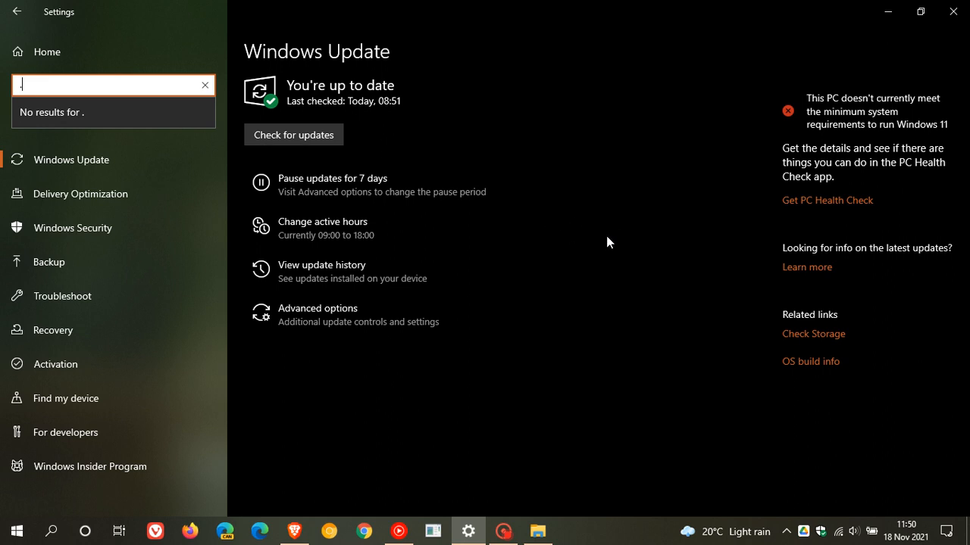
mouse_move(626, 256)
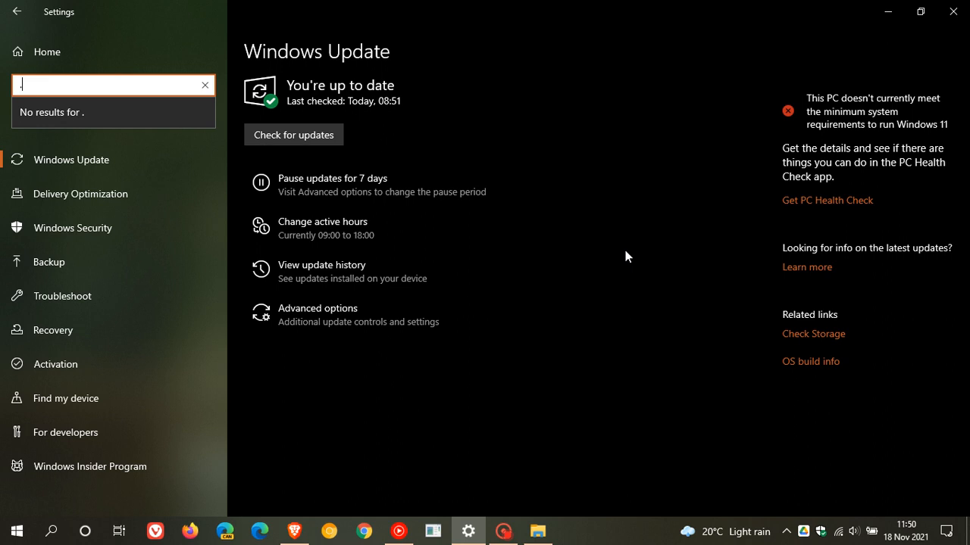
mouse_move(602, 271)
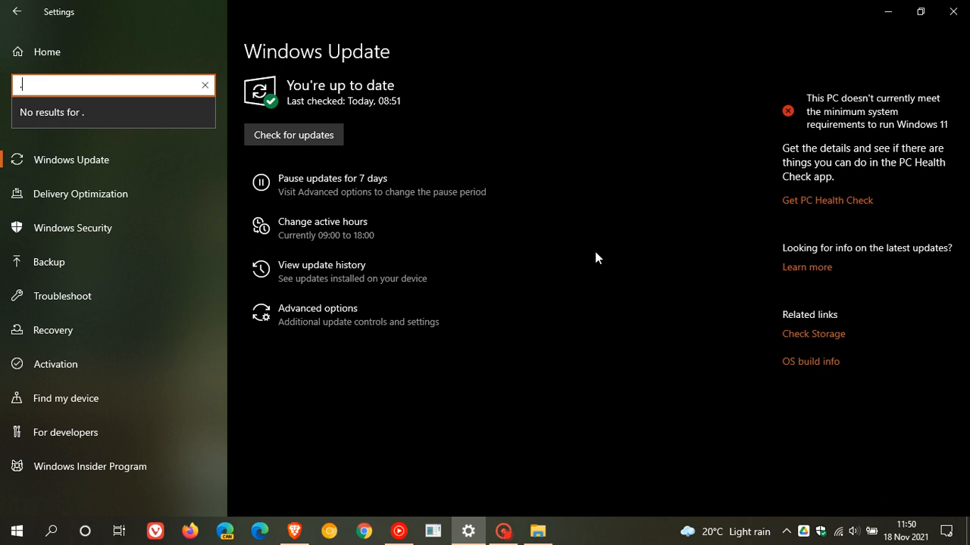
mouse_move(590, 265)
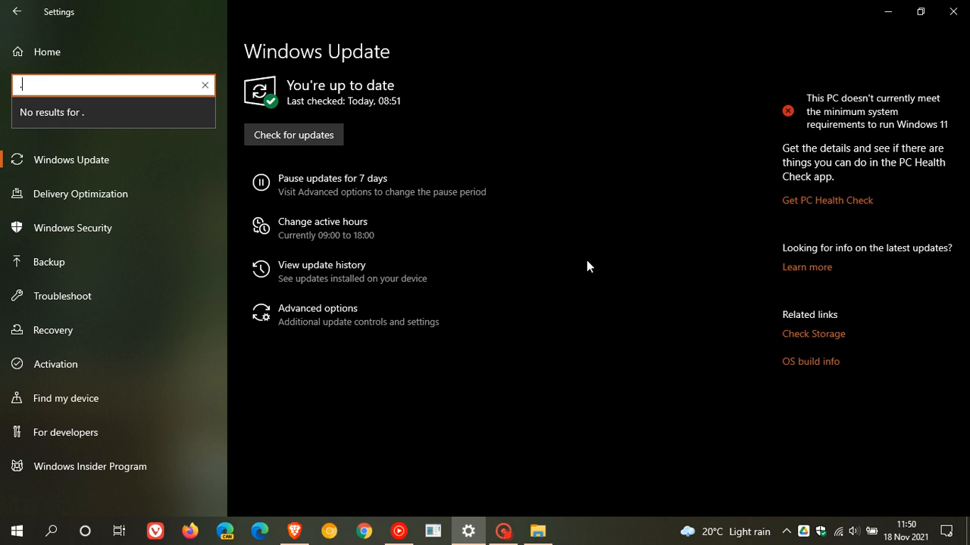
mouse_move(569, 263)
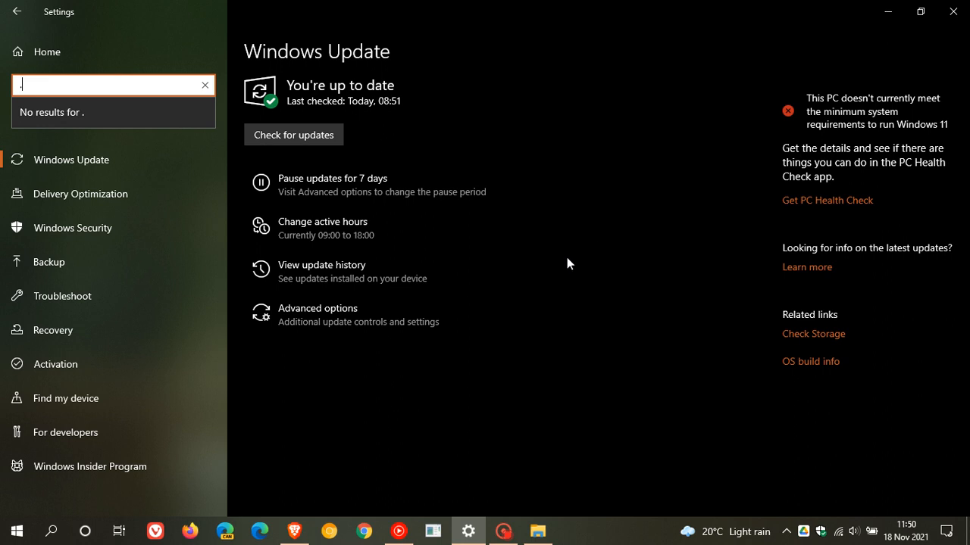
mouse_move(542, 268)
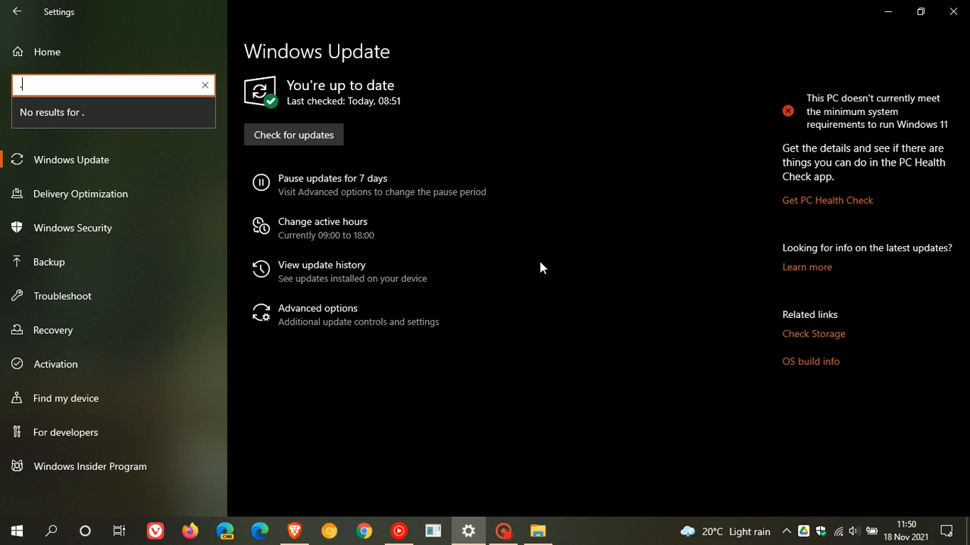
mouse_move(888, 11)
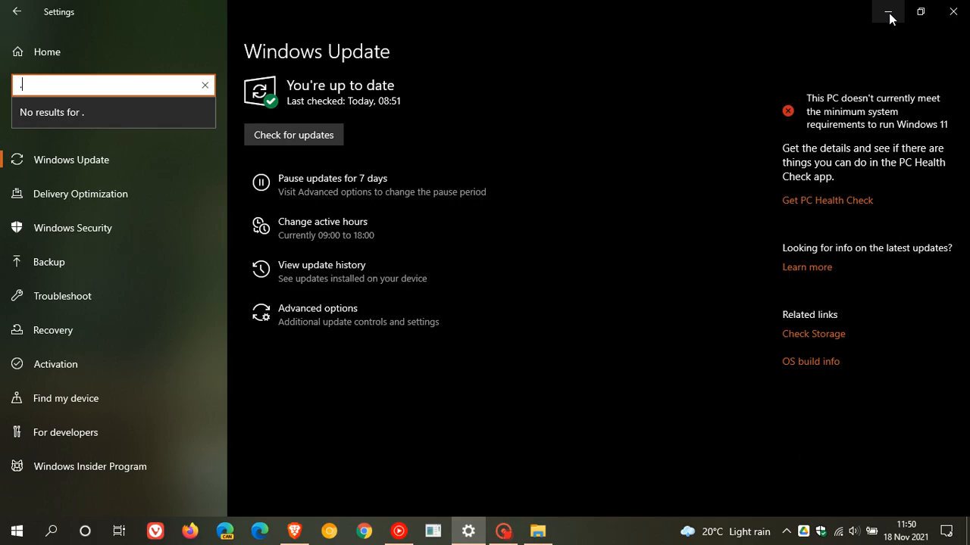
click(887, 11)
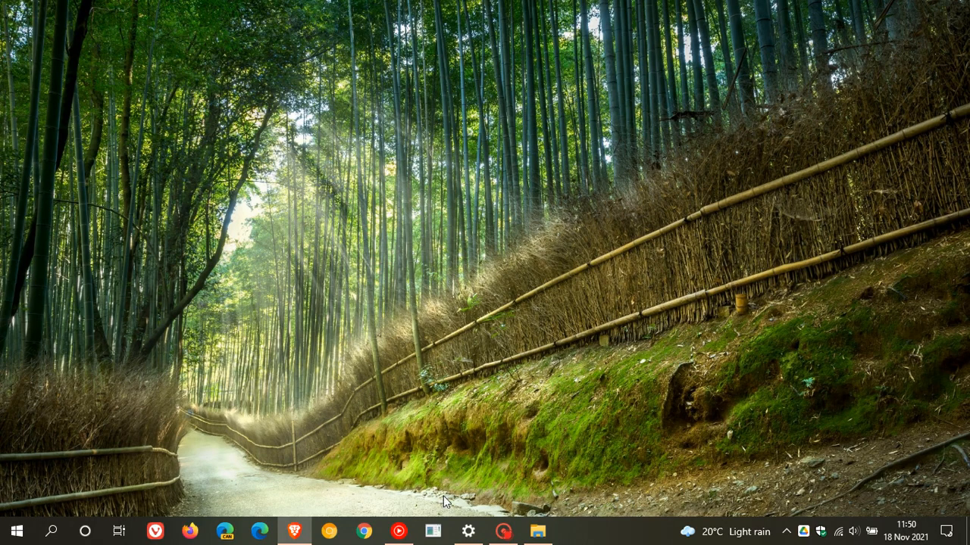
click(432, 531)
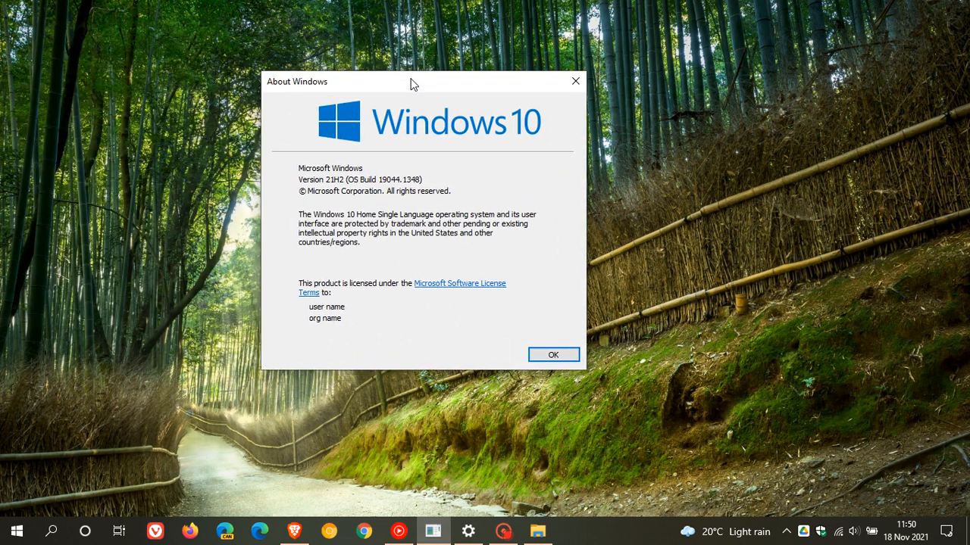
mouse_move(330, 190)
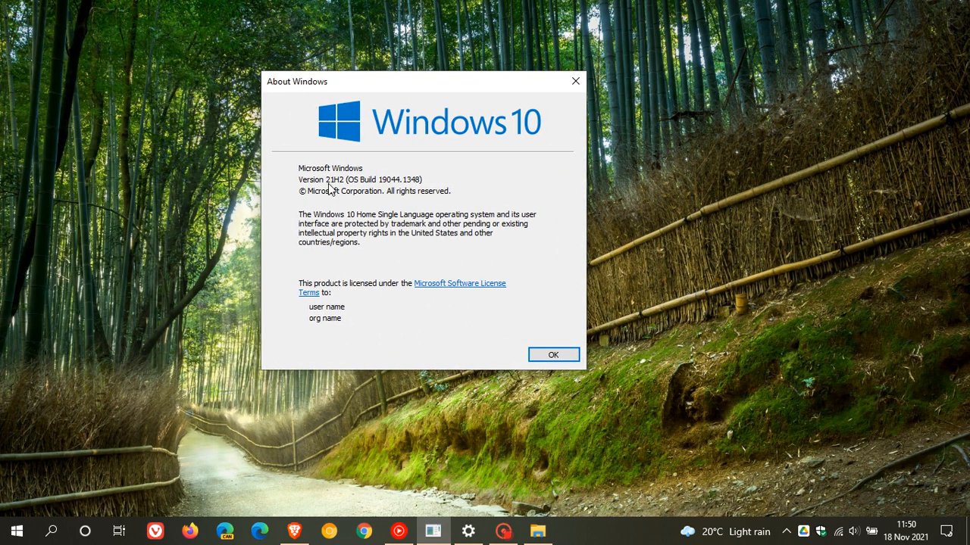
mouse_move(393, 188)
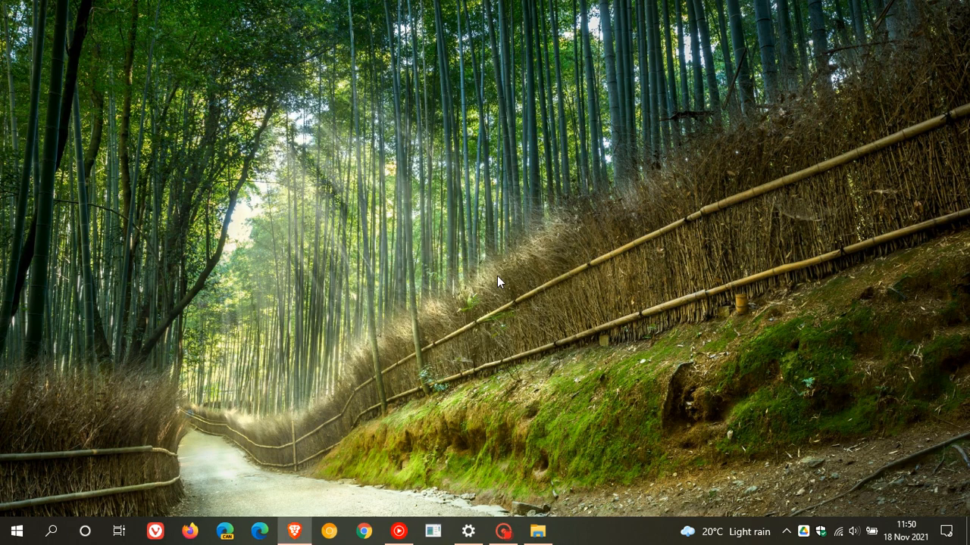
mouse_move(512, 245)
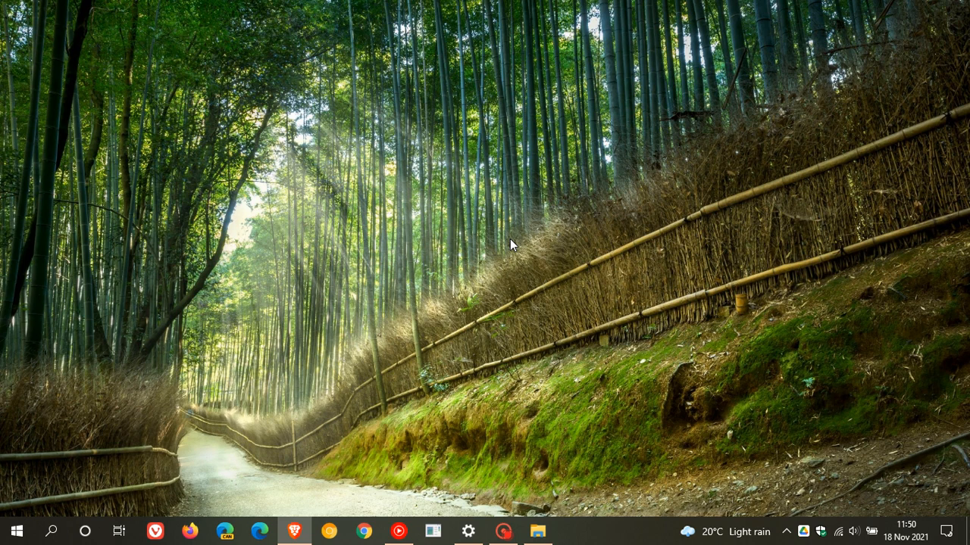
click(17, 531)
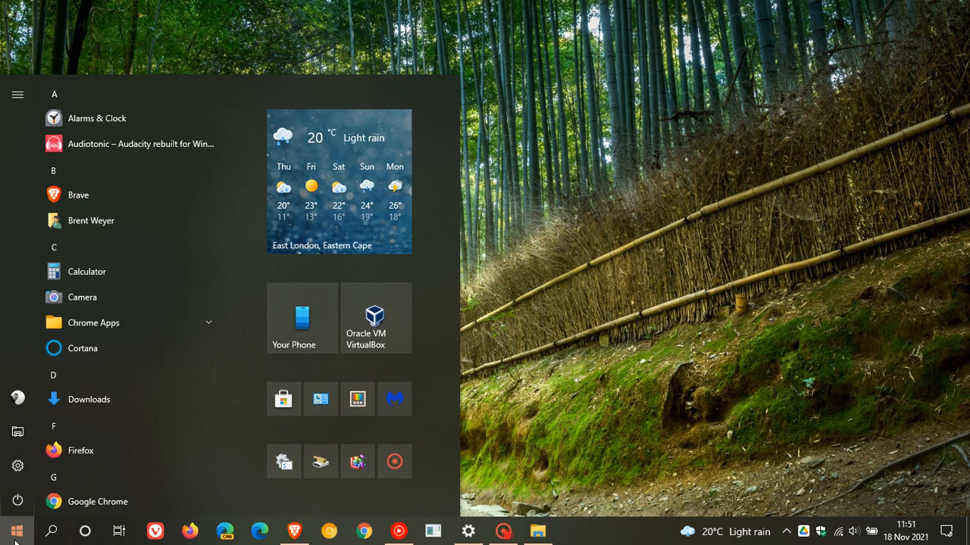
mouse_move(129, 374)
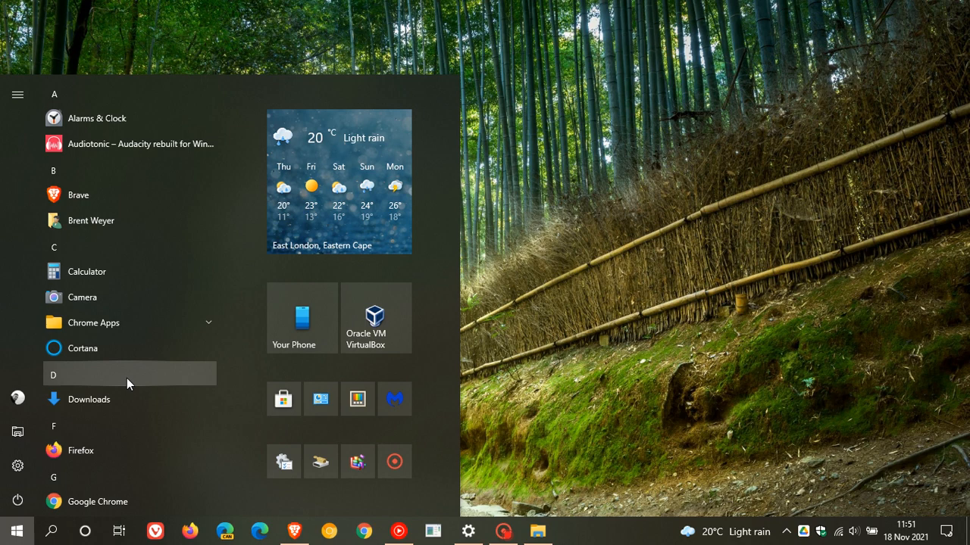
mouse_move(656, 295)
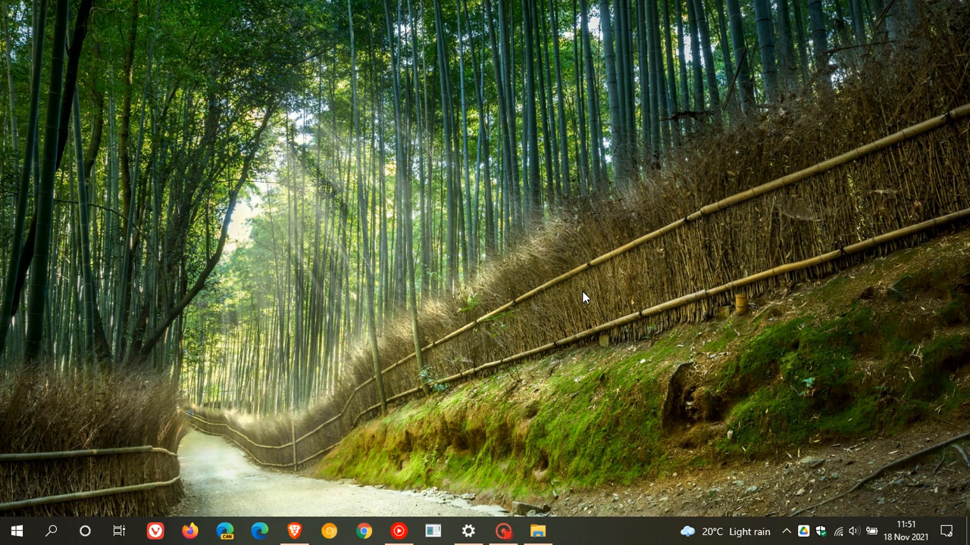
mouse_move(499, 261)
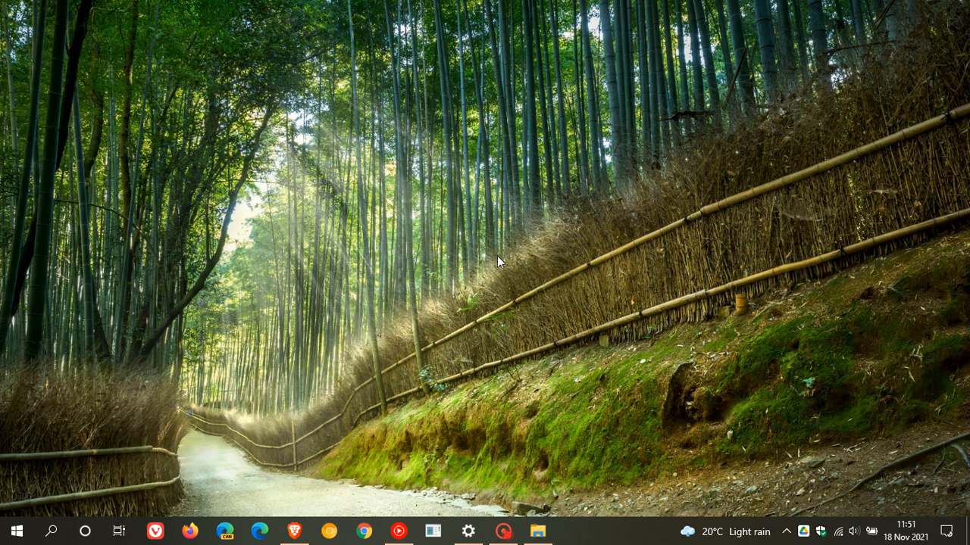
mouse_move(528, 249)
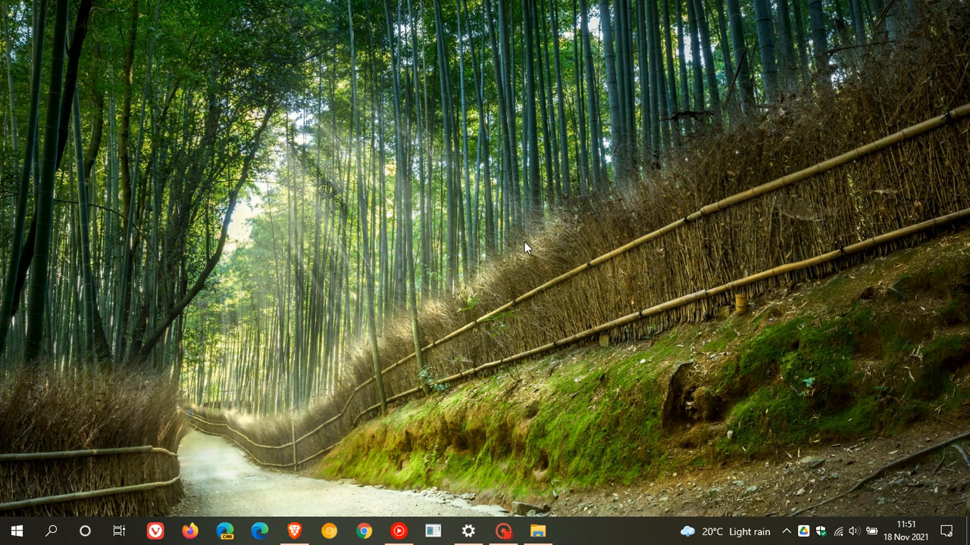
mouse_move(485, 252)
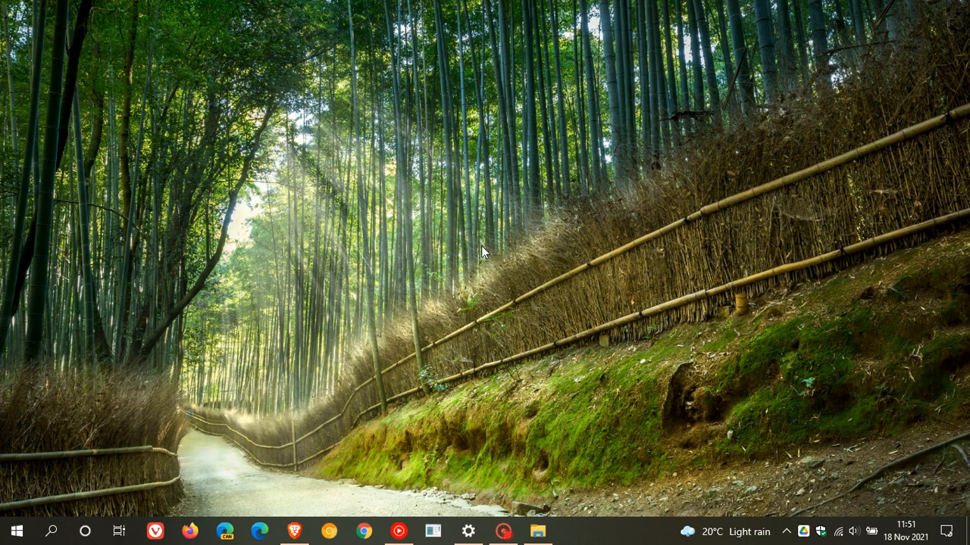
mouse_move(499, 249)
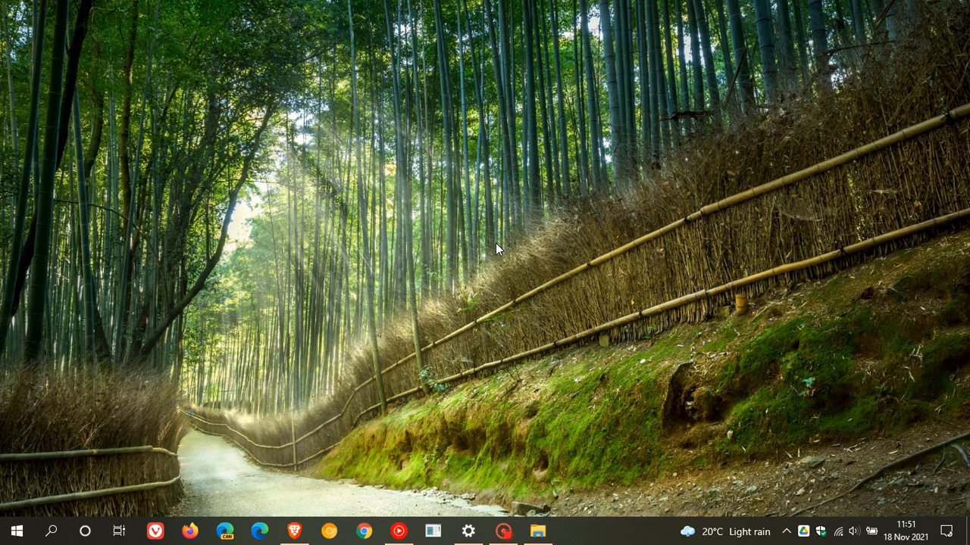
mouse_move(485, 256)
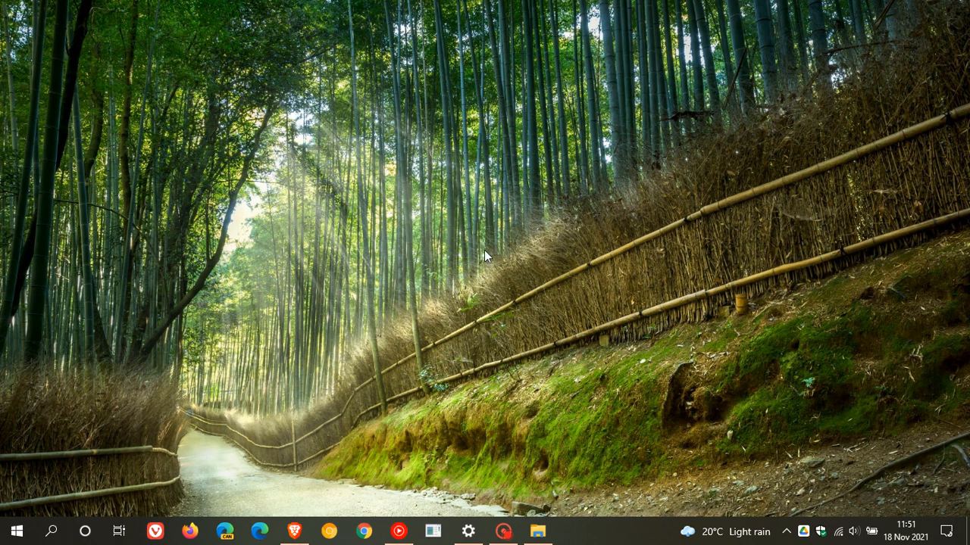
mouse_move(487, 245)
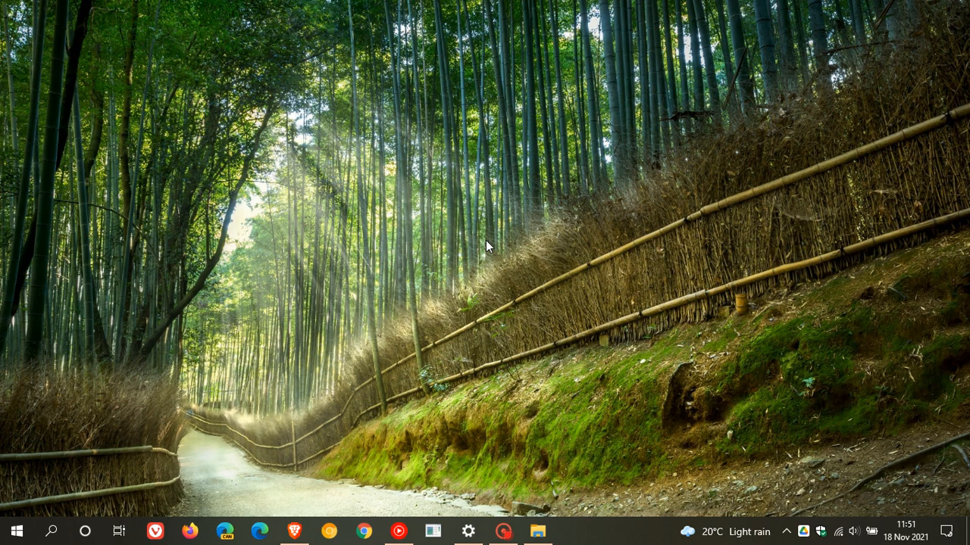
mouse_move(506, 227)
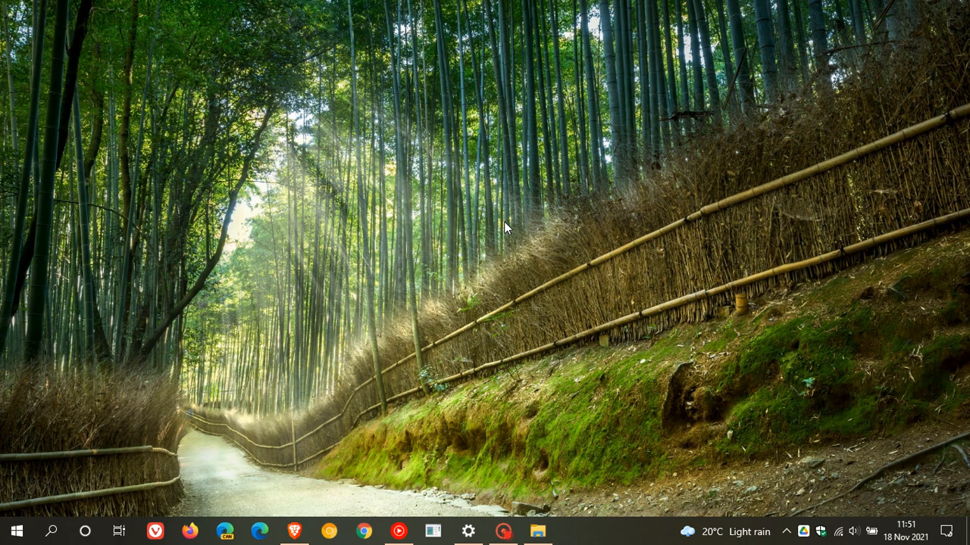
mouse_move(512, 247)
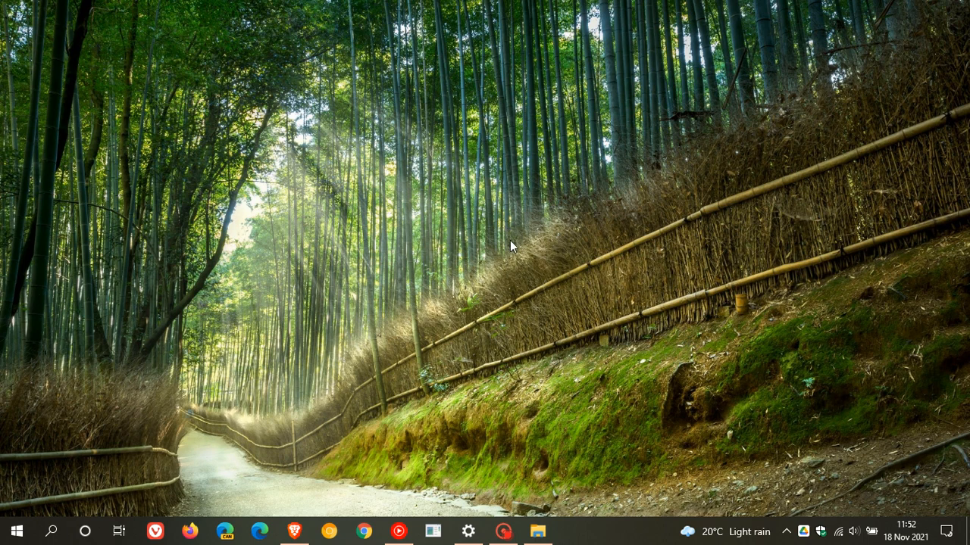
mouse_move(506, 236)
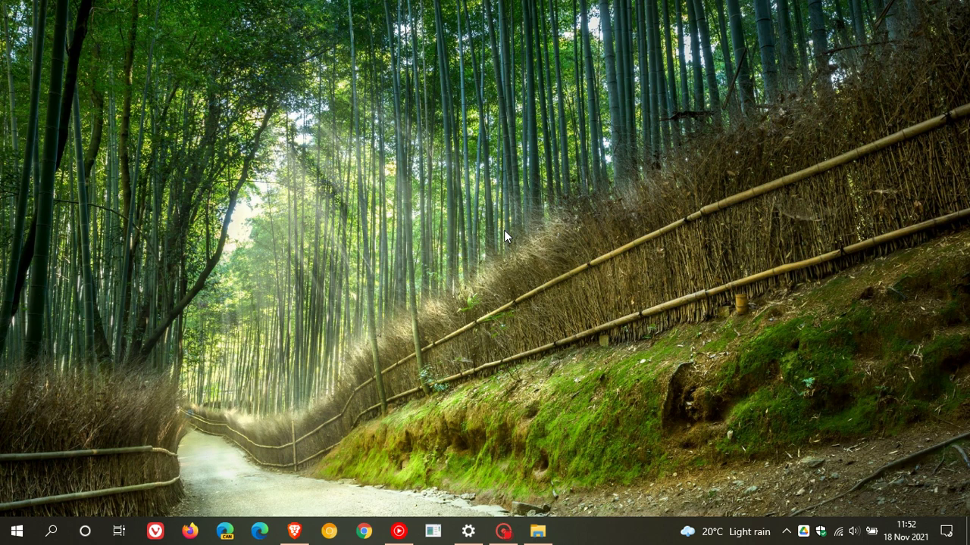
mouse_move(537, 246)
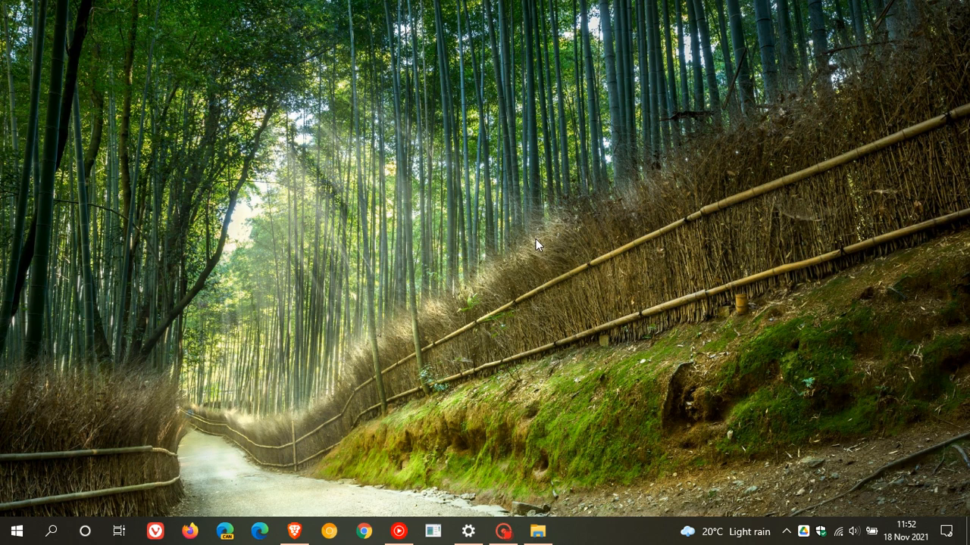
mouse_move(533, 241)
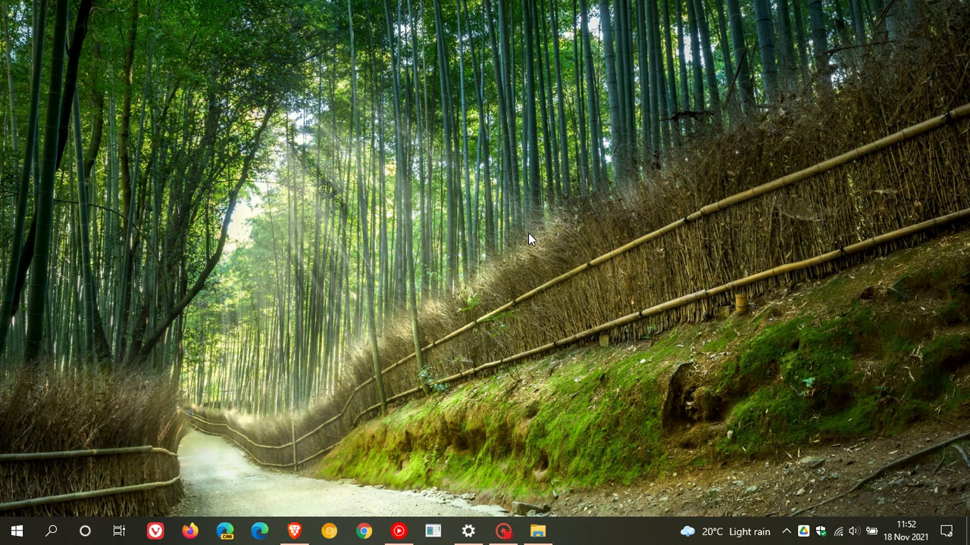
mouse_move(543, 238)
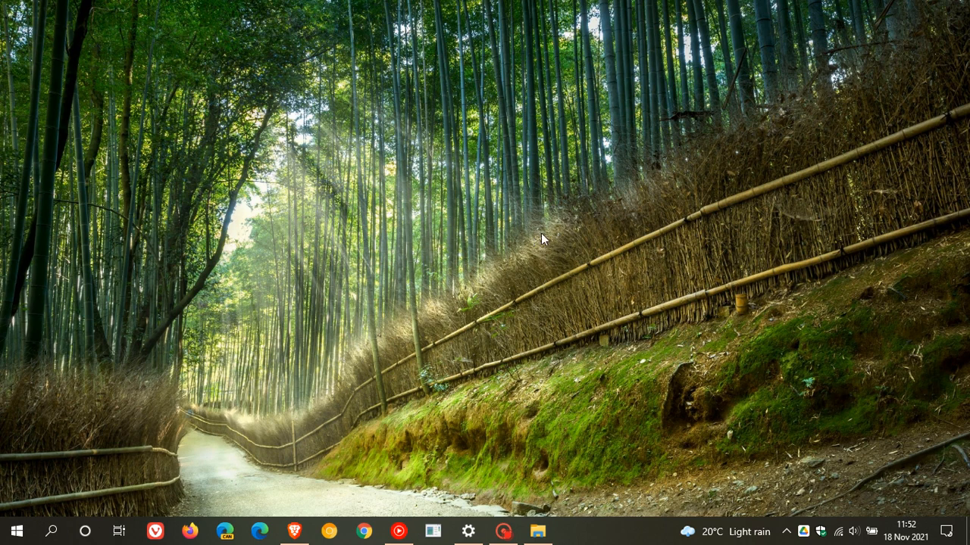
mouse_move(475, 232)
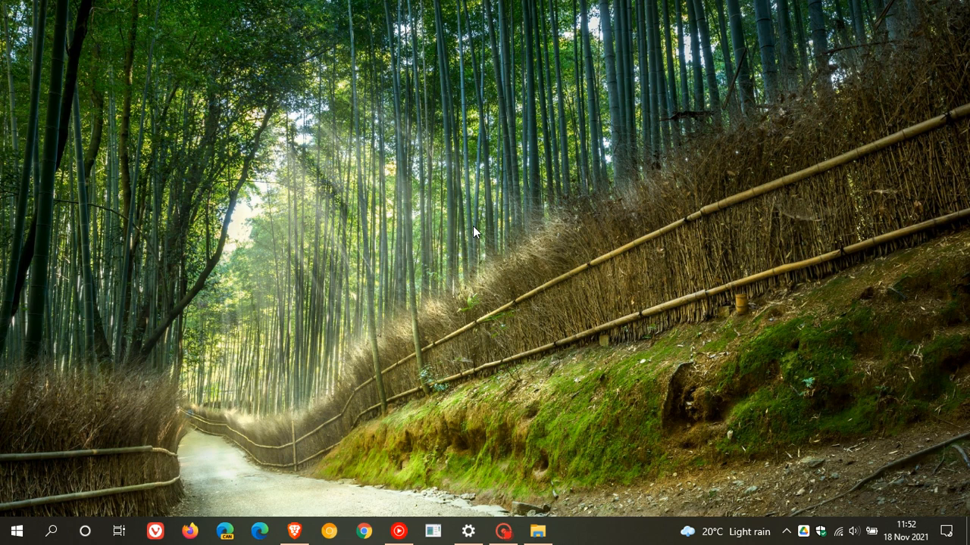
mouse_move(543, 235)
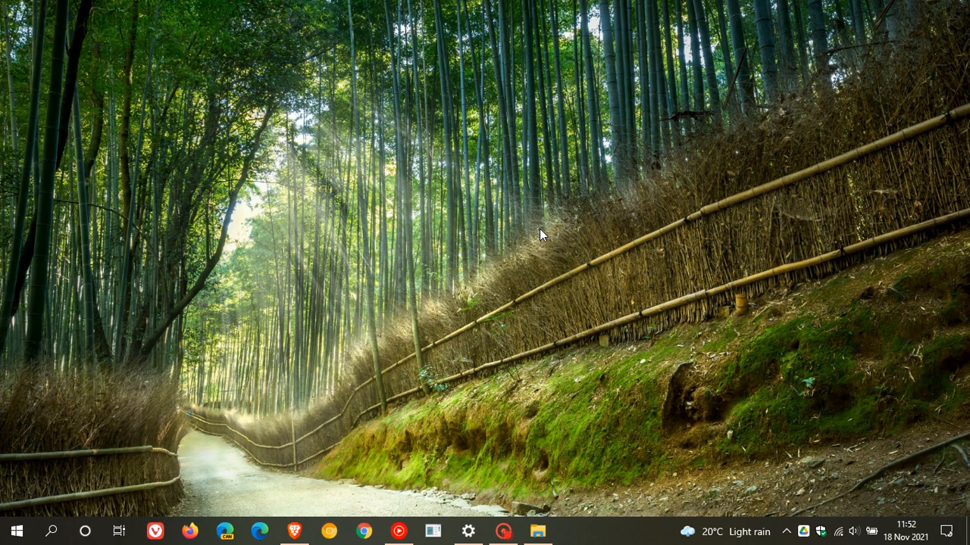
mouse_move(483, 229)
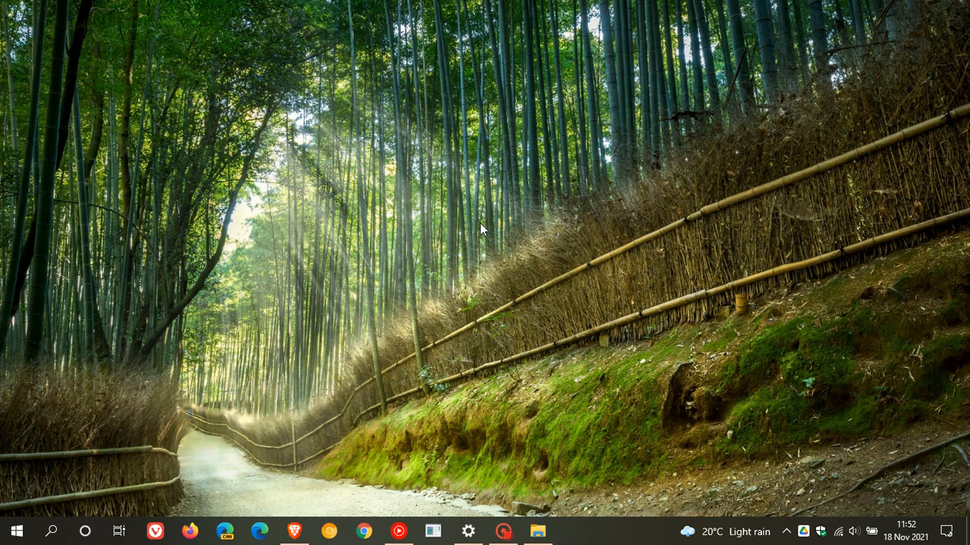
mouse_move(513, 252)
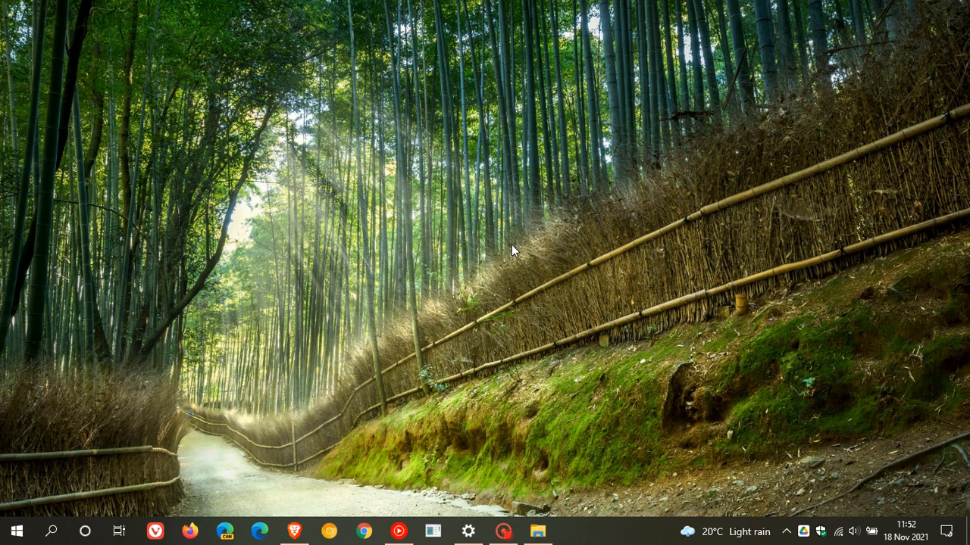
mouse_move(537, 229)
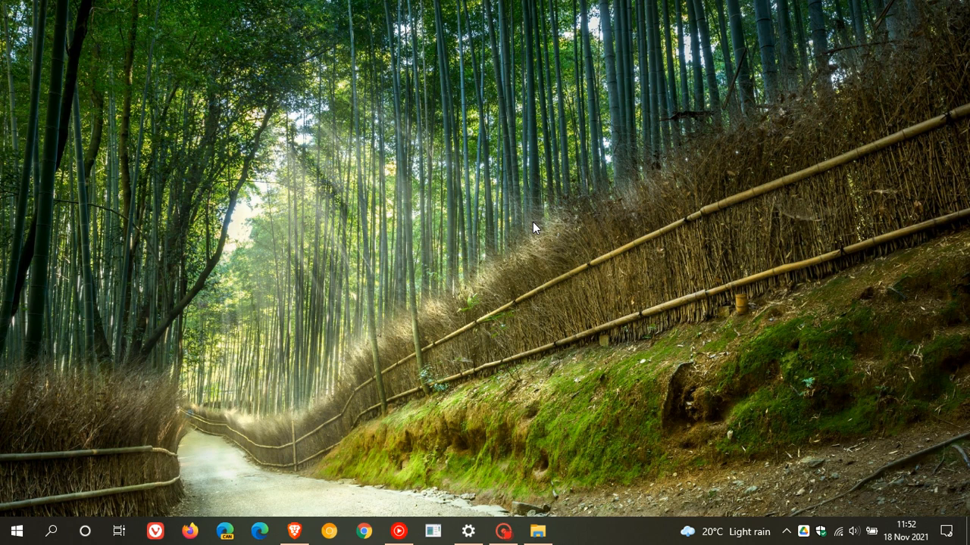
mouse_move(519, 242)
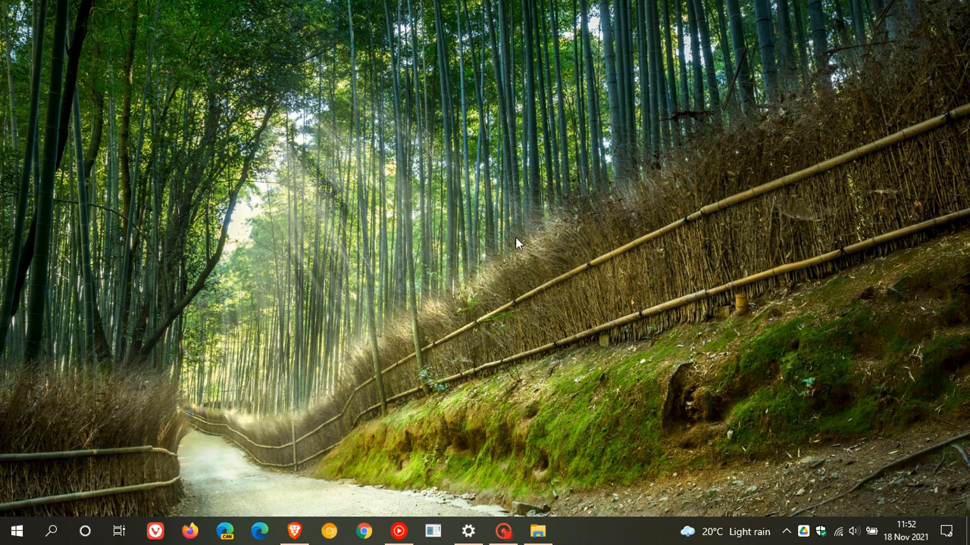
mouse_move(509, 237)
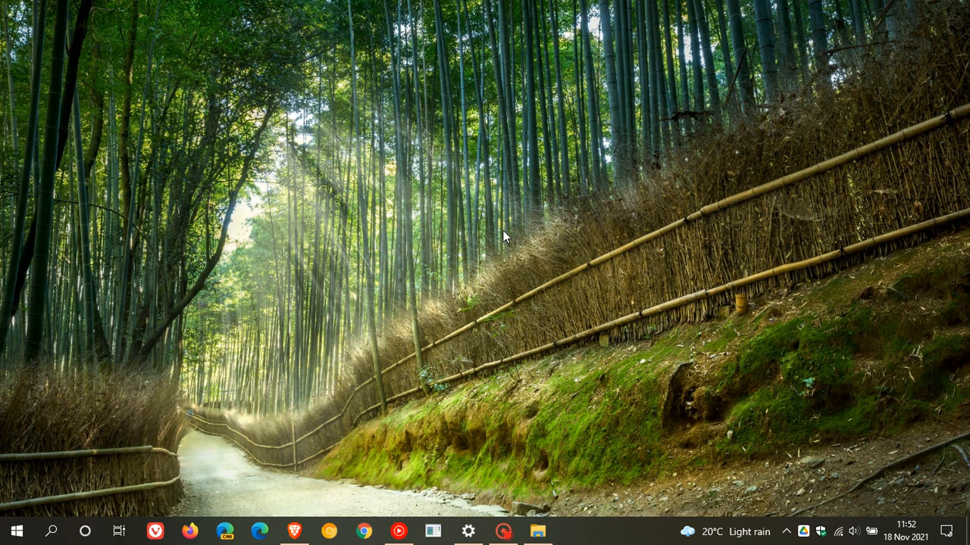
mouse_move(521, 258)
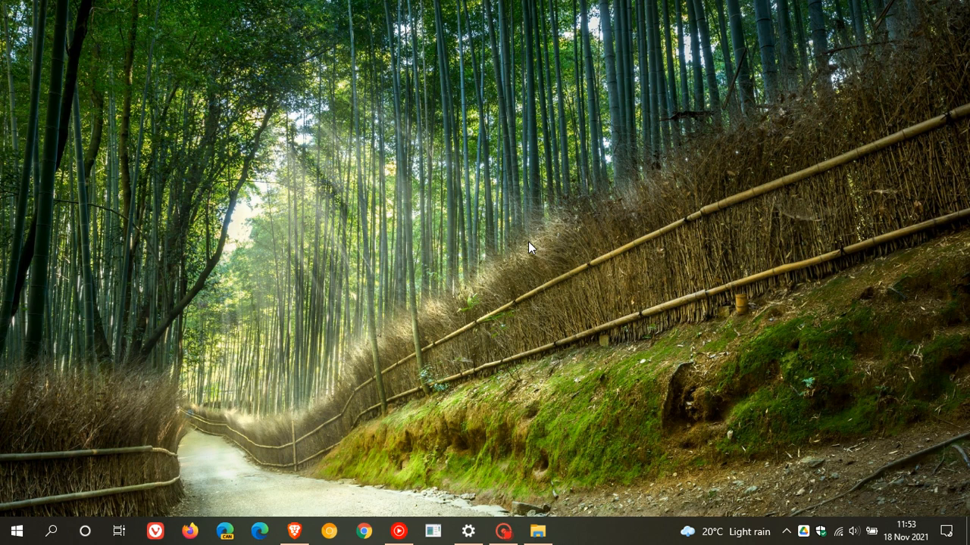
mouse_move(493, 238)
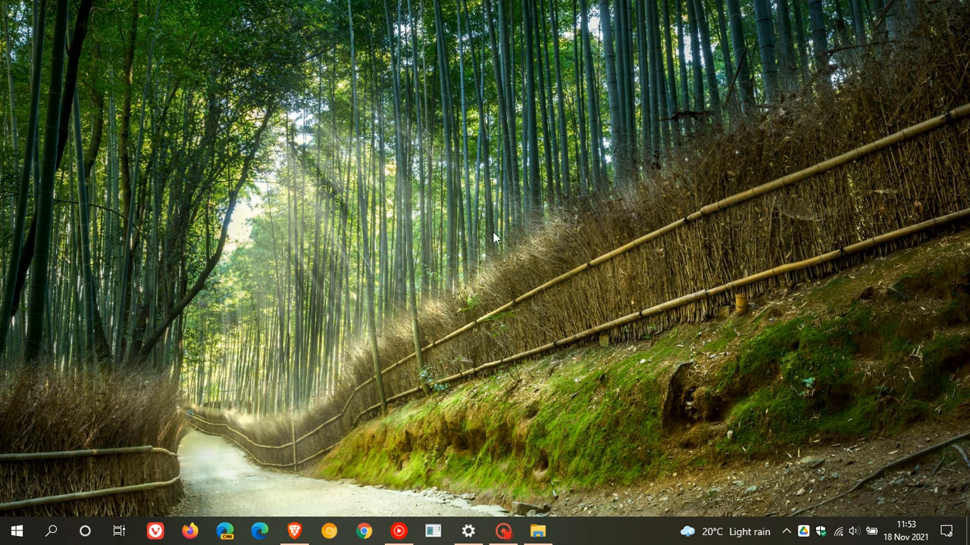
mouse_move(506, 231)
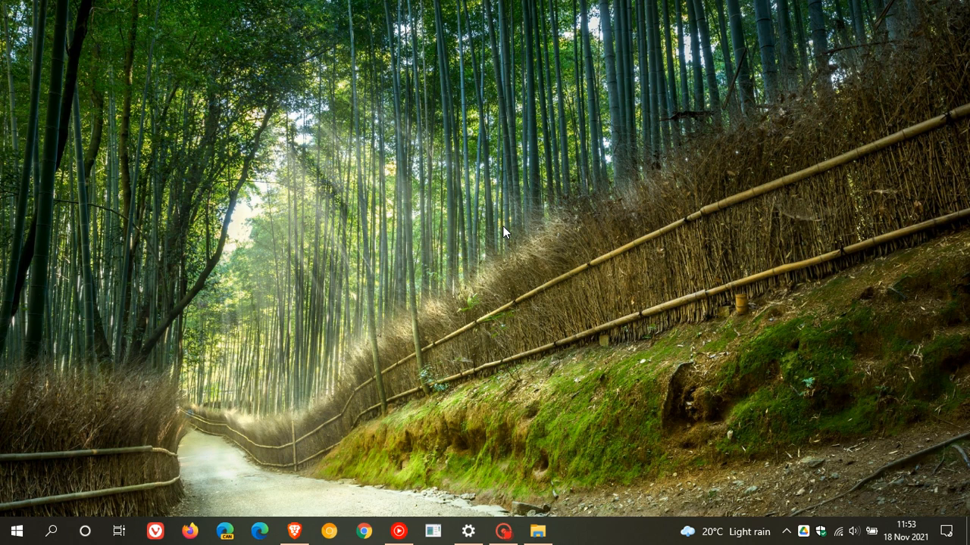
mouse_move(505, 263)
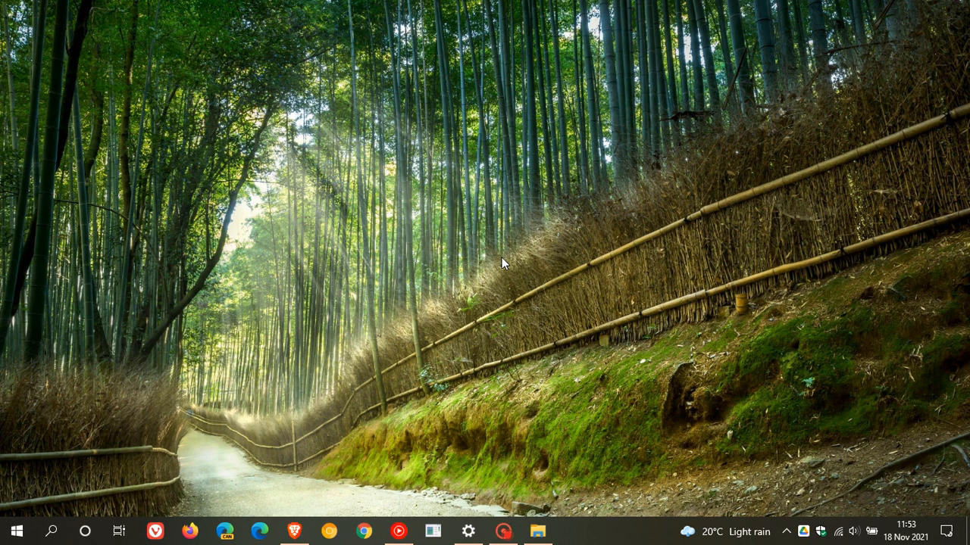
mouse_move(497, 256)
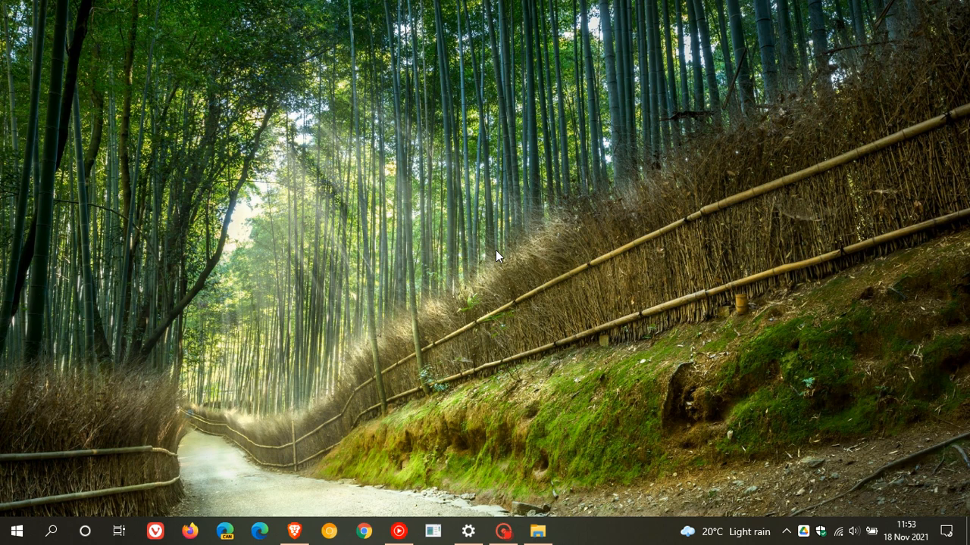
mouse_move(491, 265)
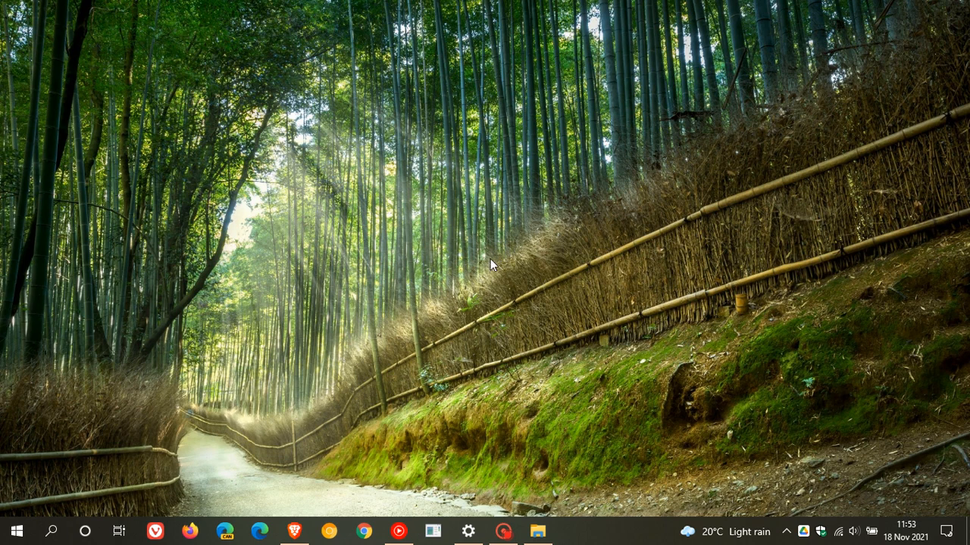
mouse_move(496, 266)
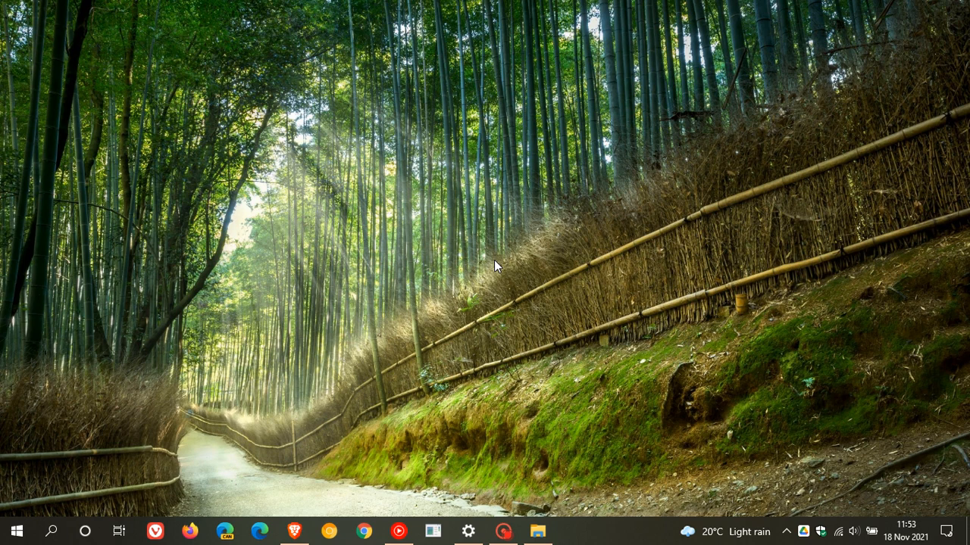
mouse_move(487, 272)
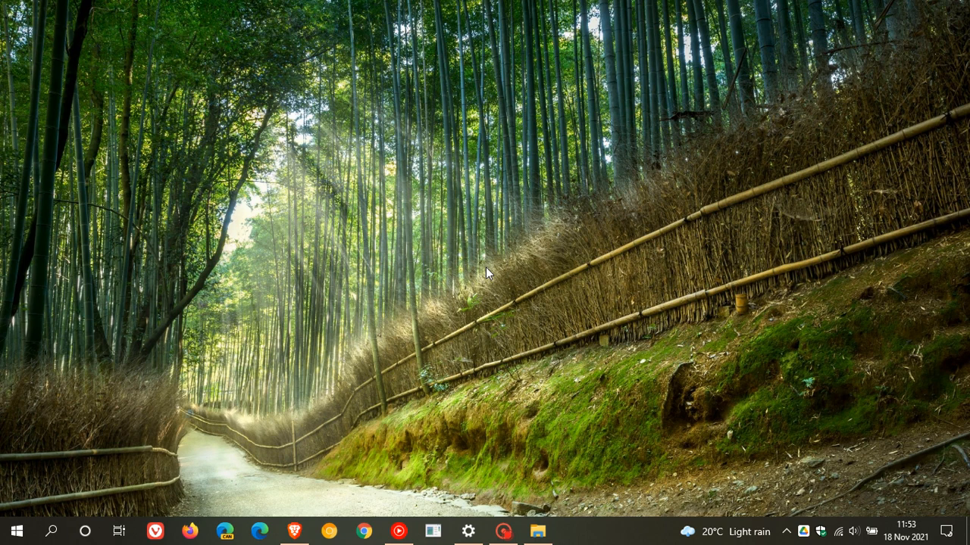
mouse_move(530, 242)
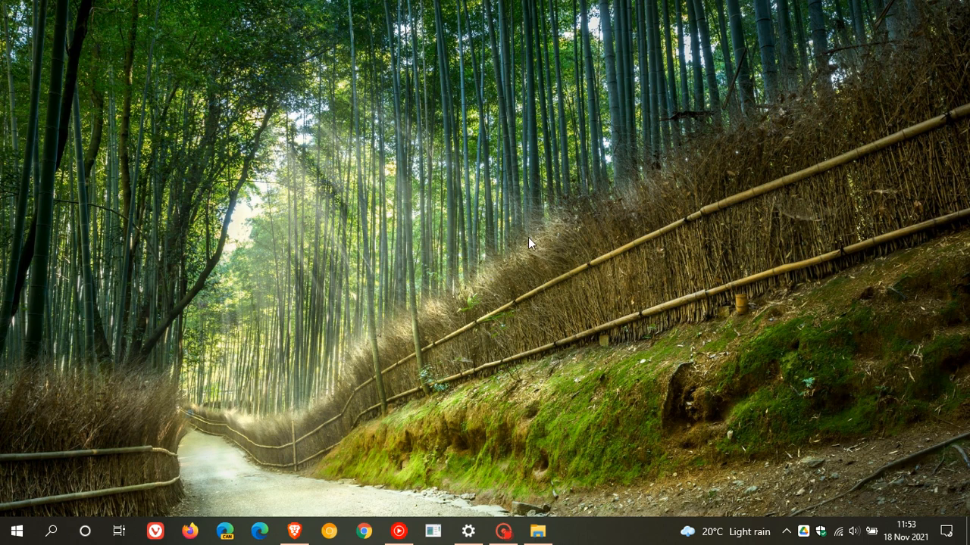
mouse_move(540, 242)
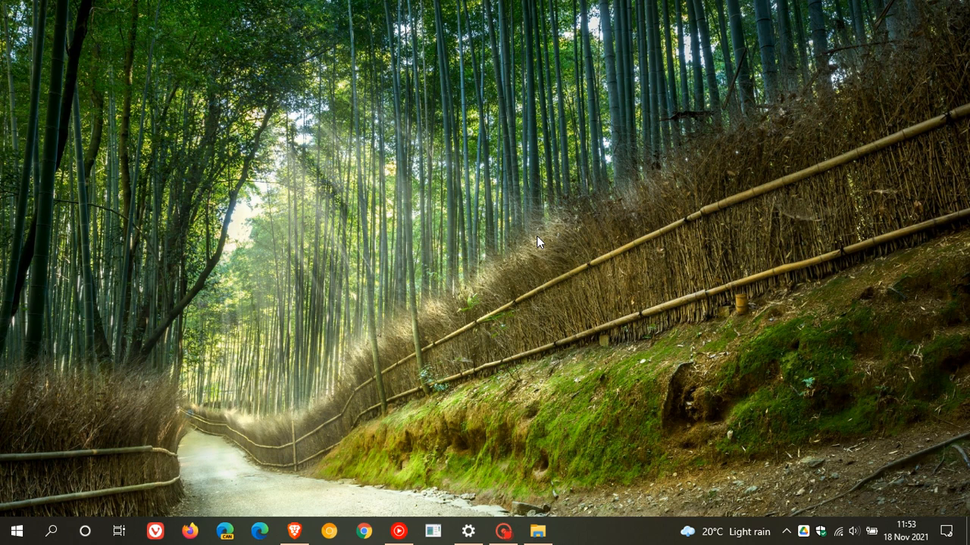
mouse_move(516, 262)
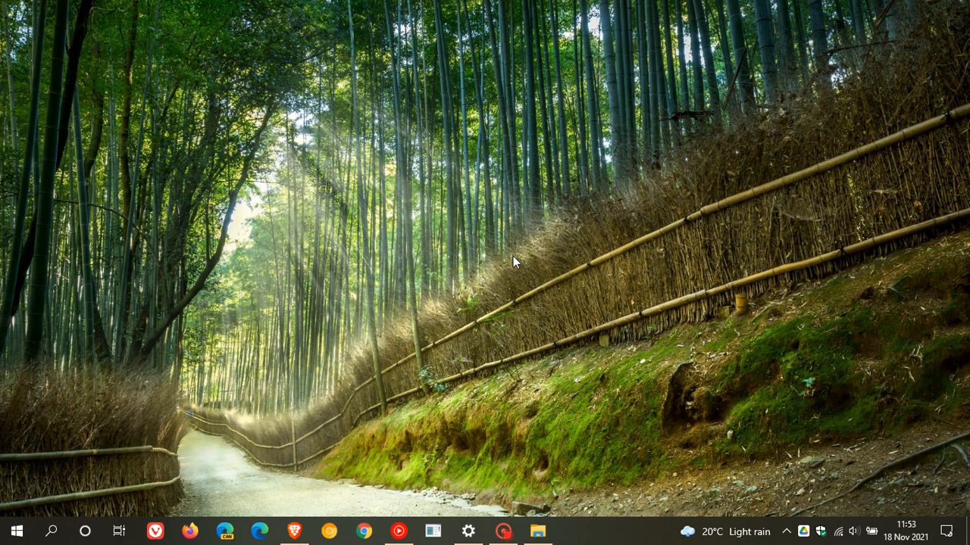
mouse_move(493, 227)
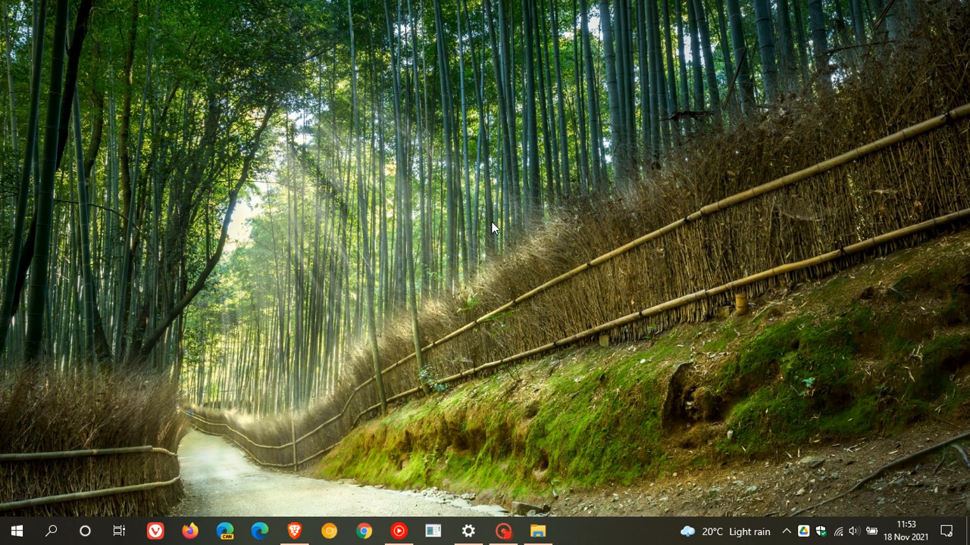
mouse_move(493, 334)
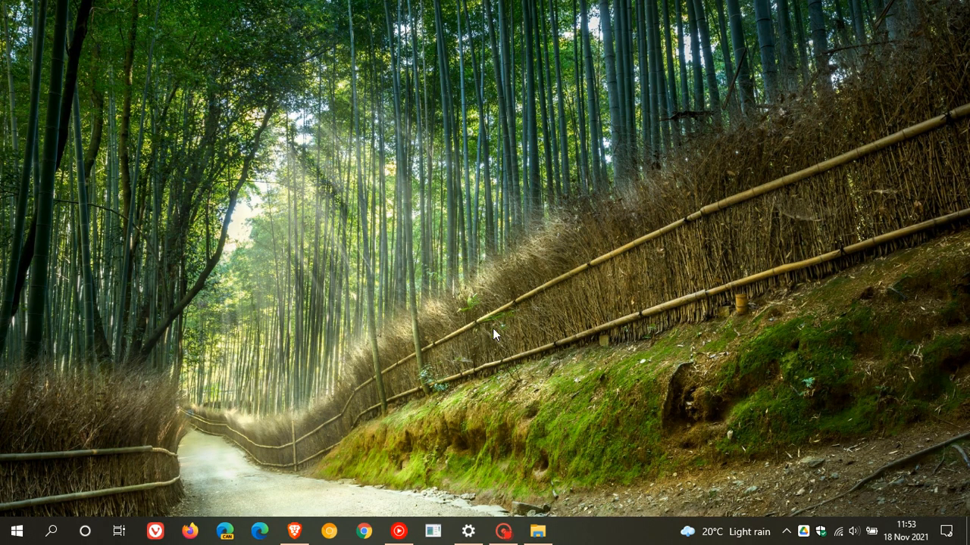
click(468, 530)
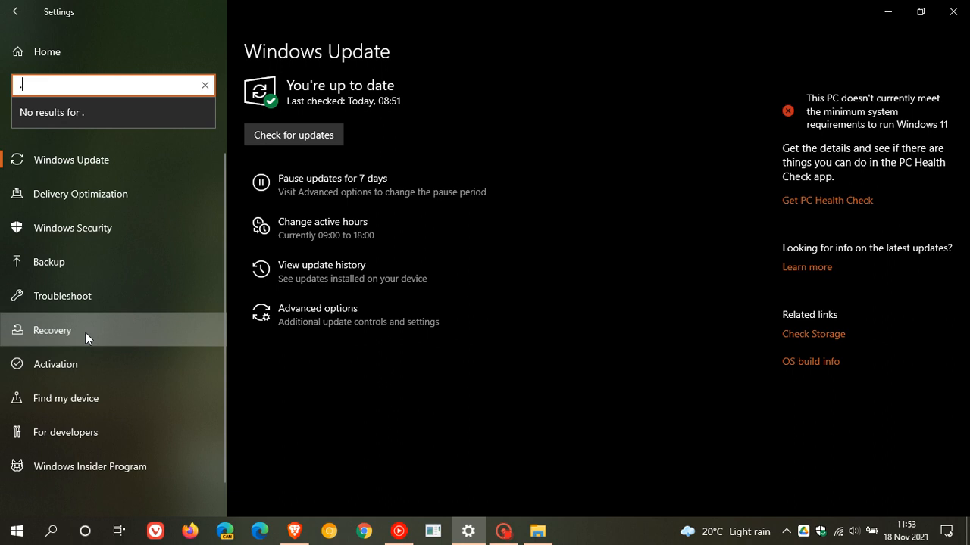
Switch to the Recovery page offering to go back to the previous Windows 10 version.
click(52, 330)
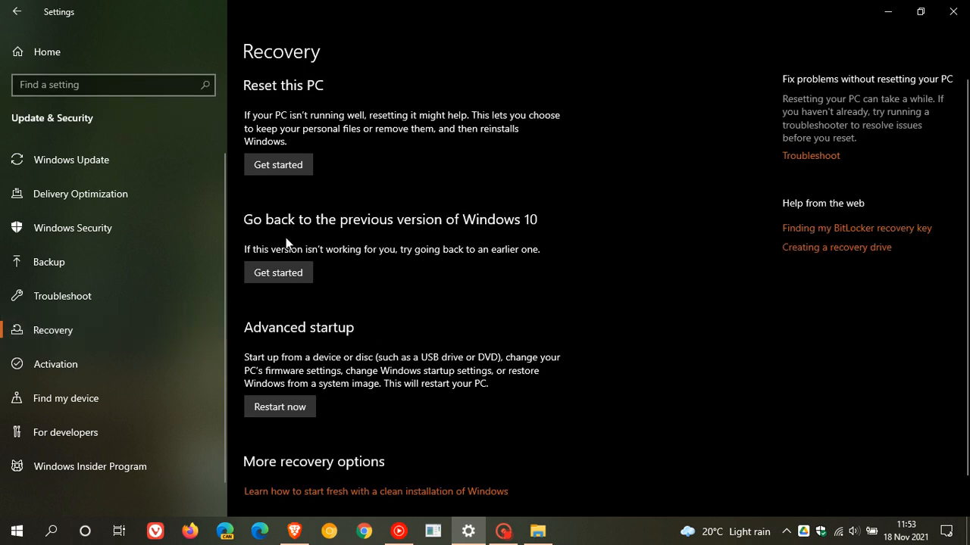
mouse_move(493, 273)
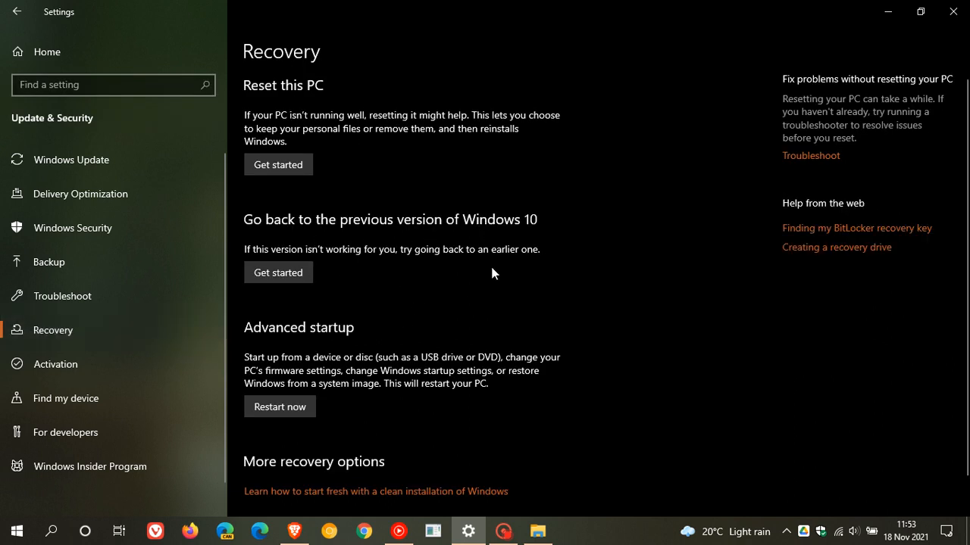
mouse_move(399, 279)
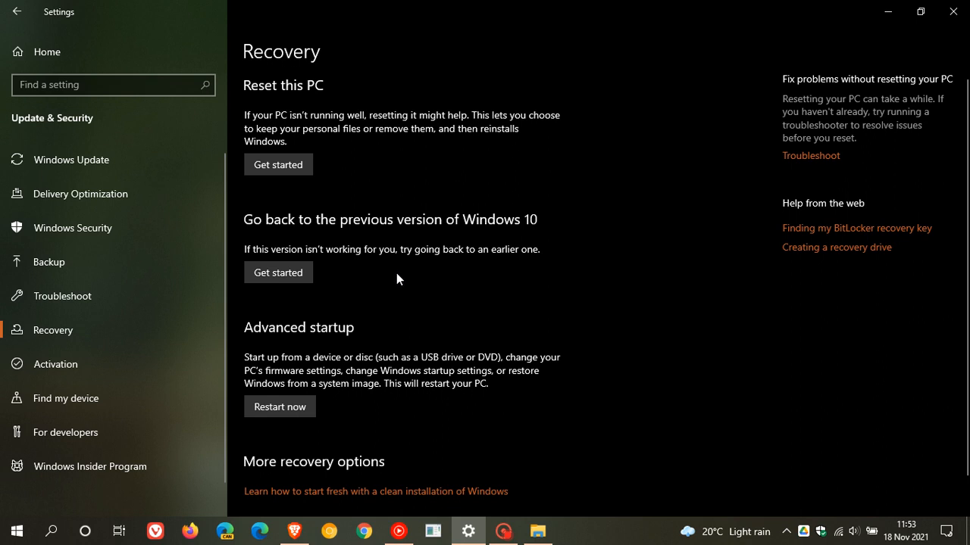
mouse_move(545, 281)
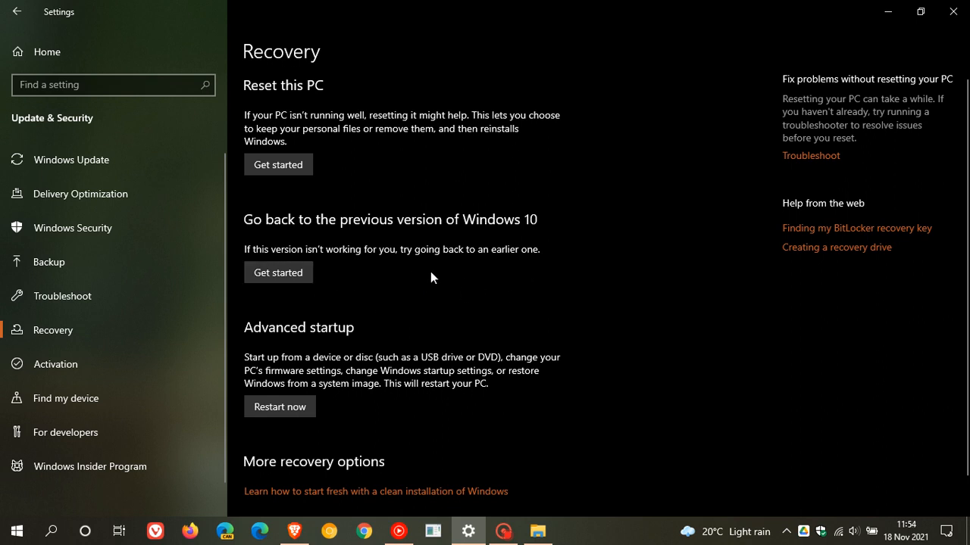
mouse_move(464, 297)
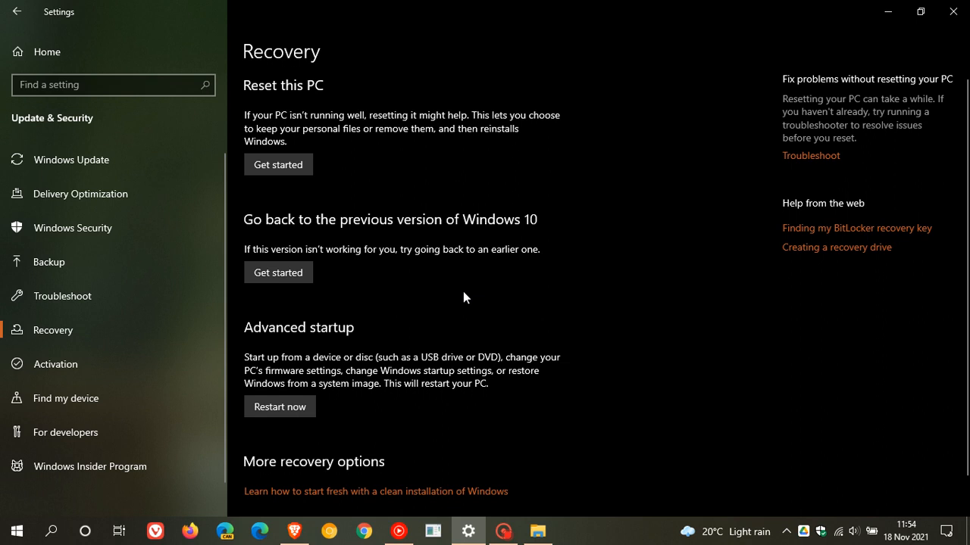
mouse_move(490, 294)
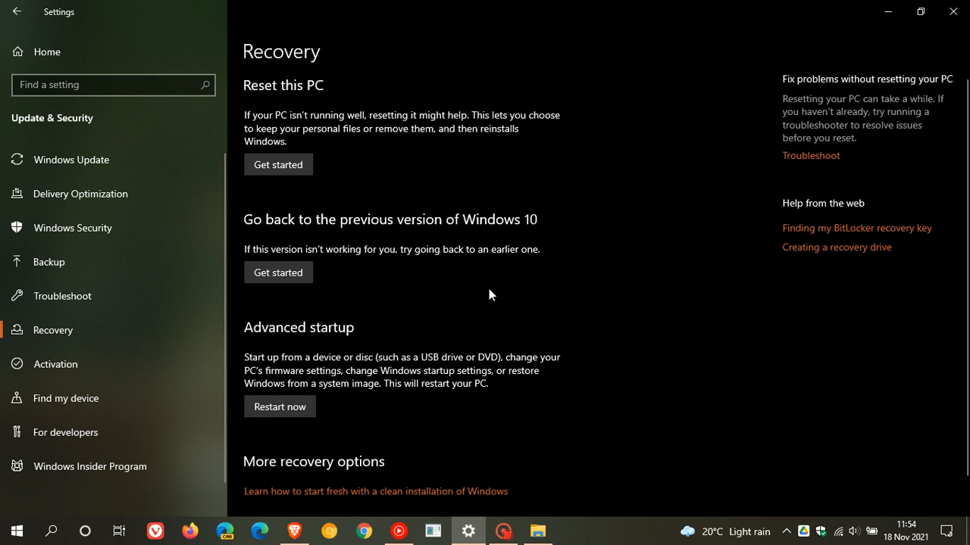
mouse_move(499, 297)
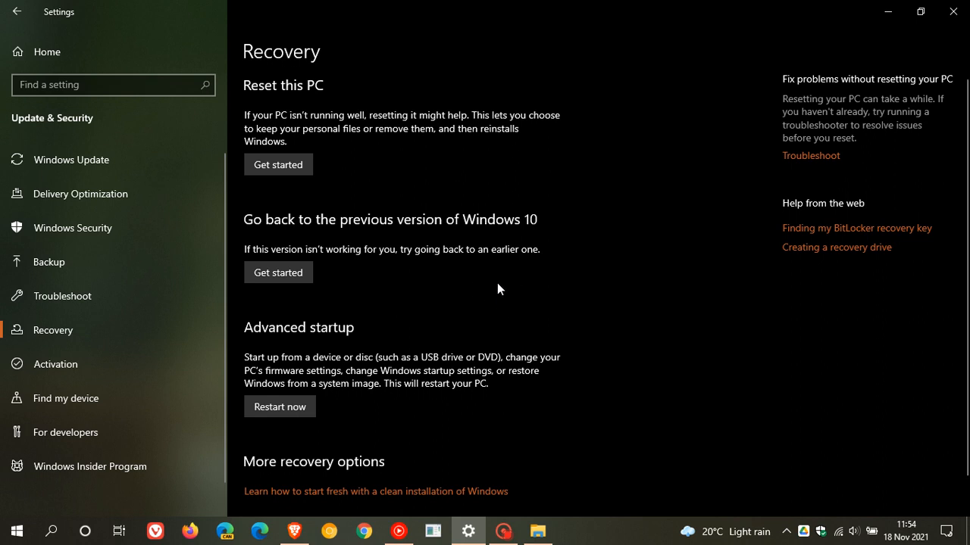
mouse_move(421, 279)
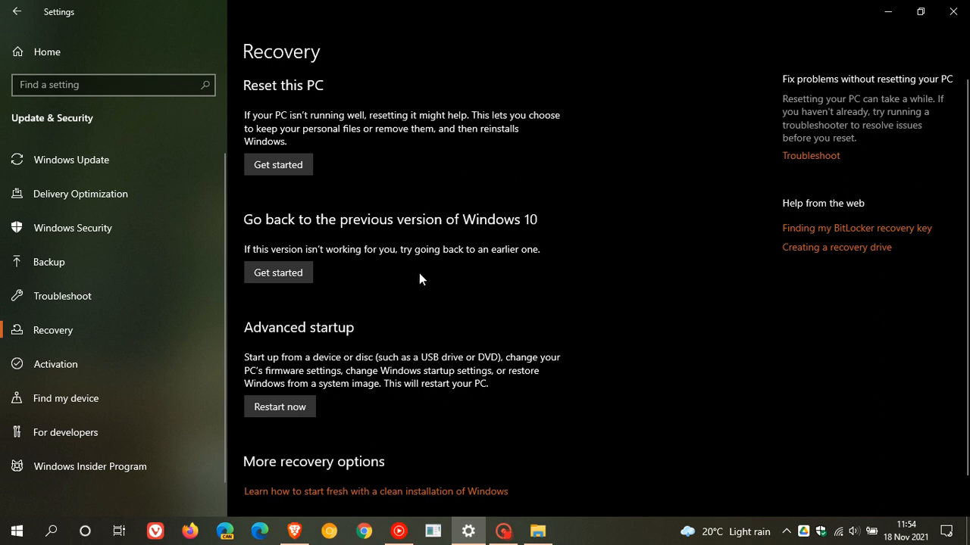
mouse_move(425, 285)
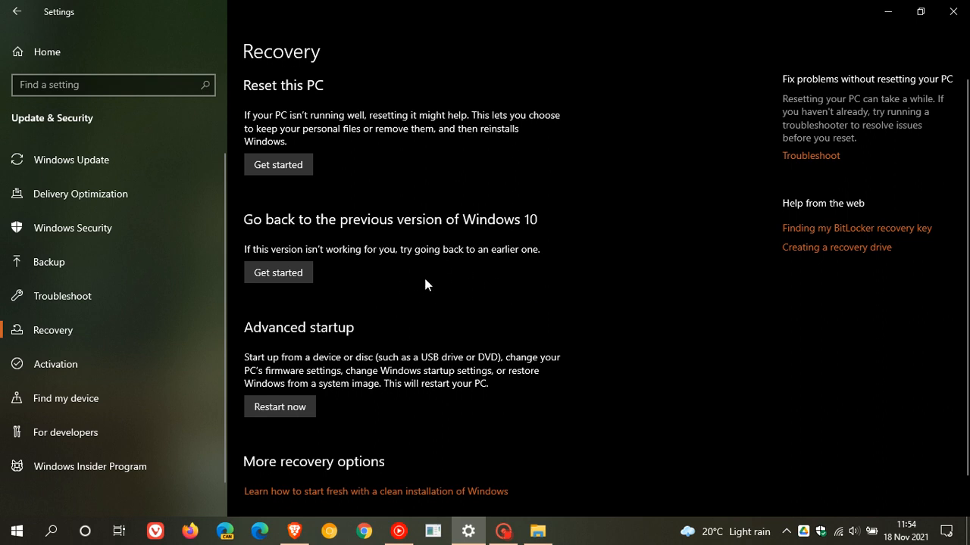
mouse_move(528, 275)
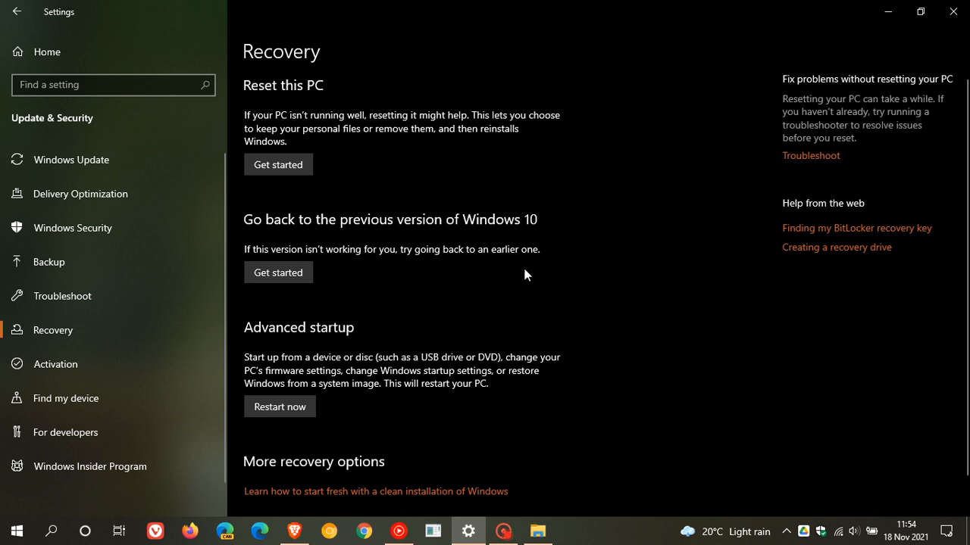
Browse File Explorer to This PC and open OS (C:), revealing the Windows.old folder.
click(538, 530)
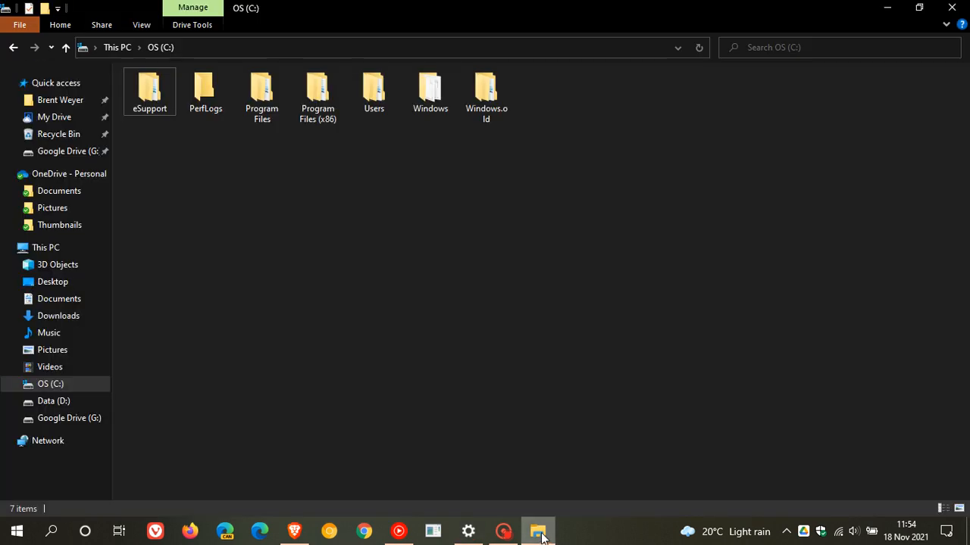
click(45, 247)
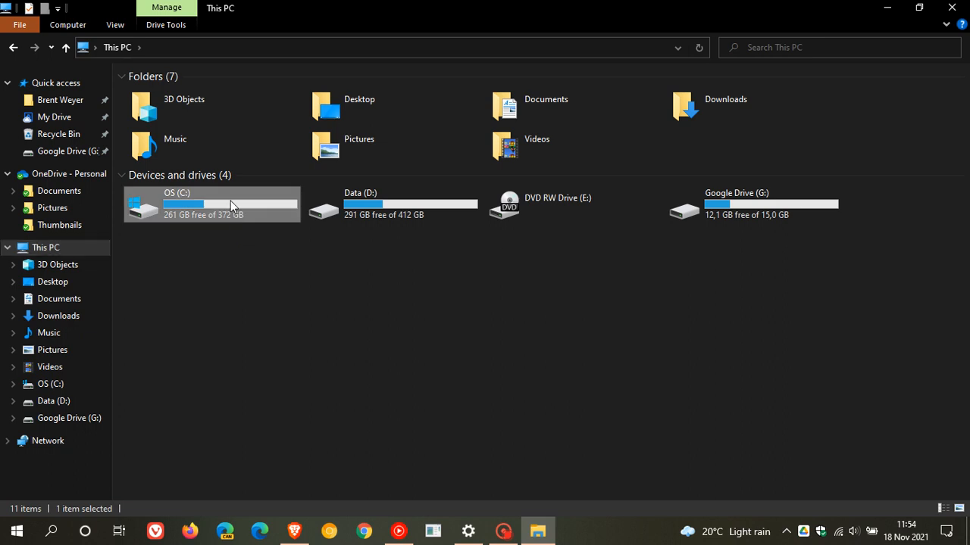
double_click(213, 205)
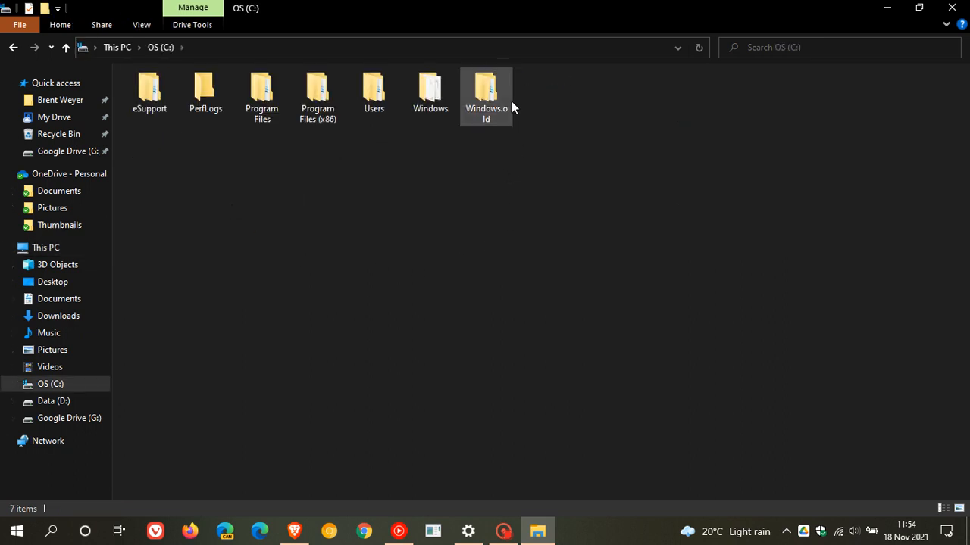
mouse_move(498, 85)
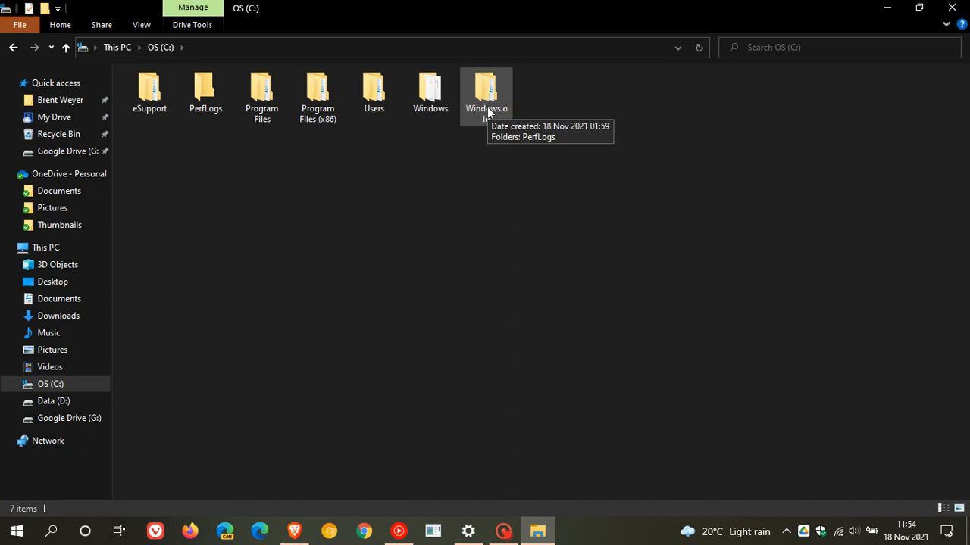
mouse_move(479, 111)
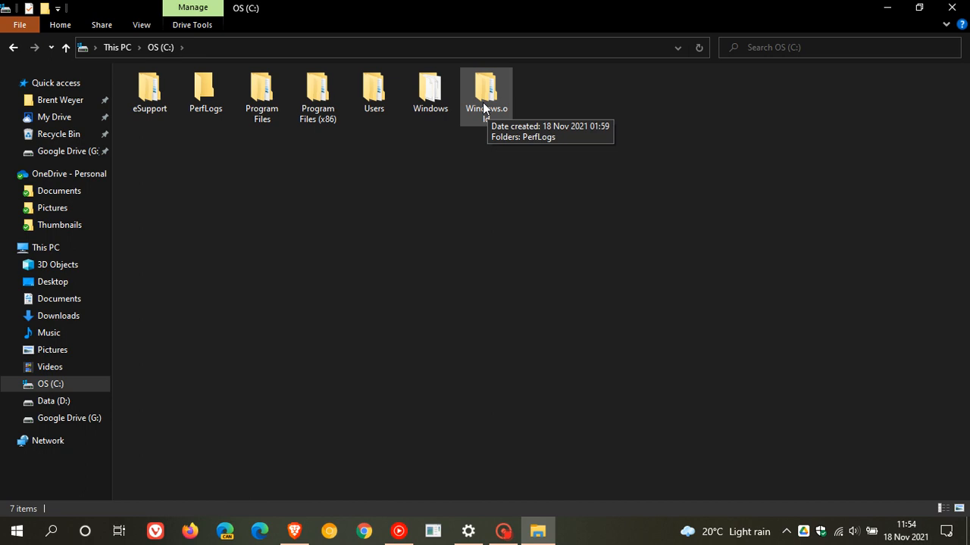
mouse_move(487, 98)
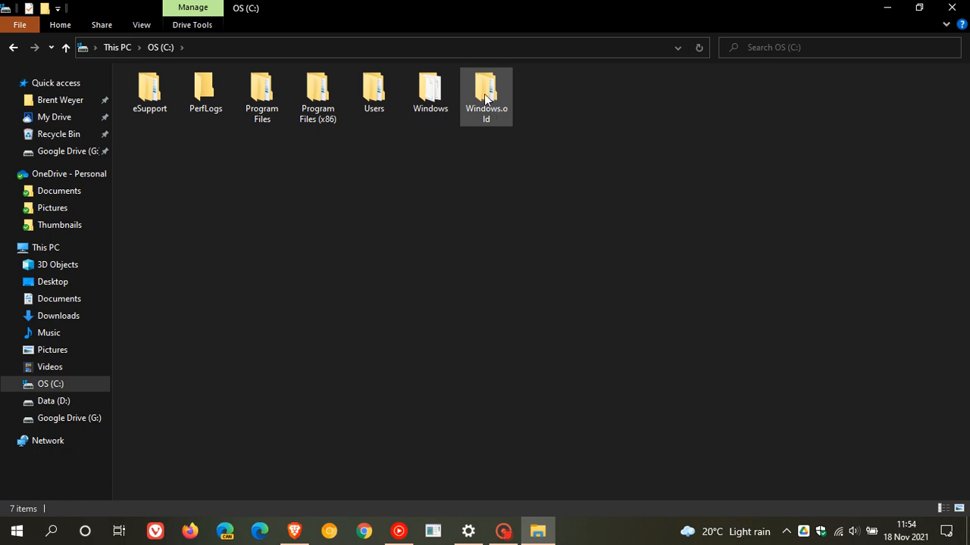
mouse_move(487, 97)
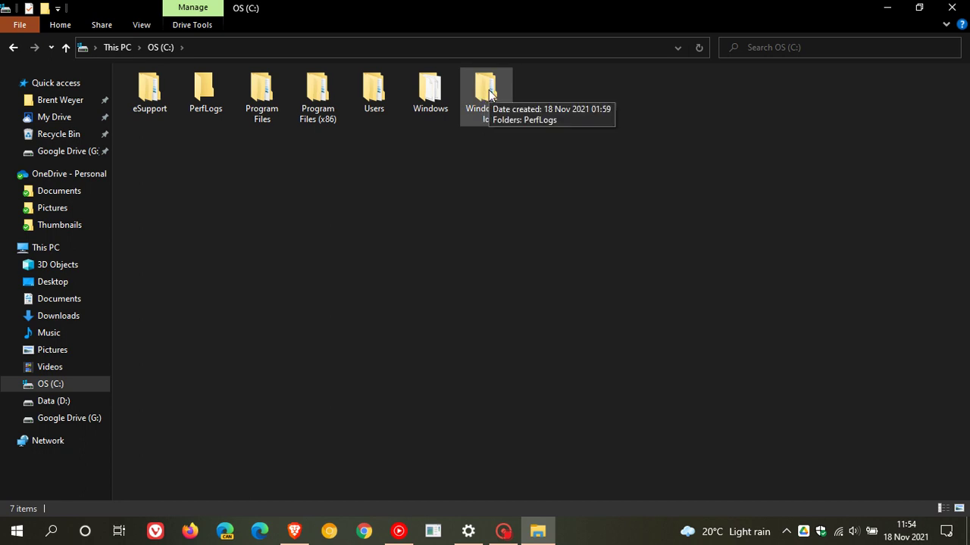
mouse_move(664, 206)
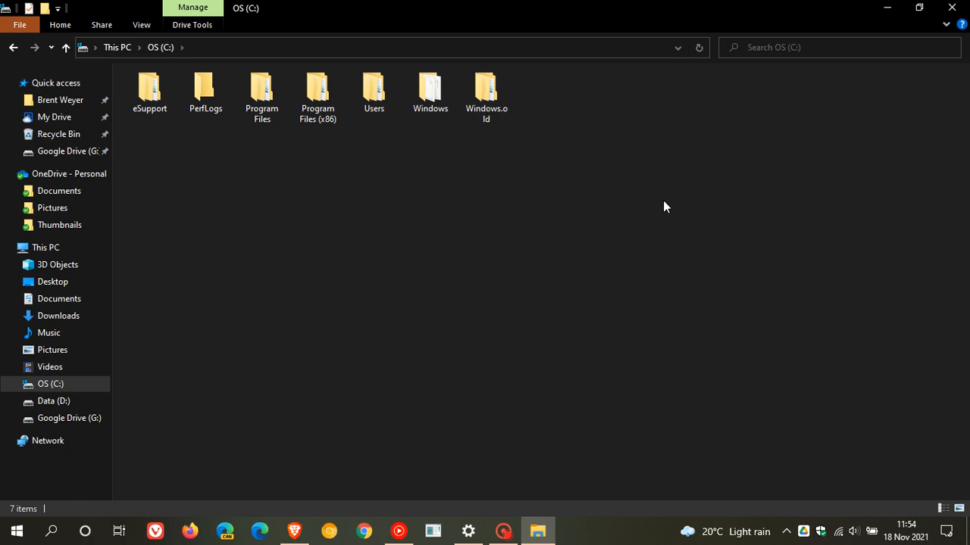
mouse_move(679, 229)
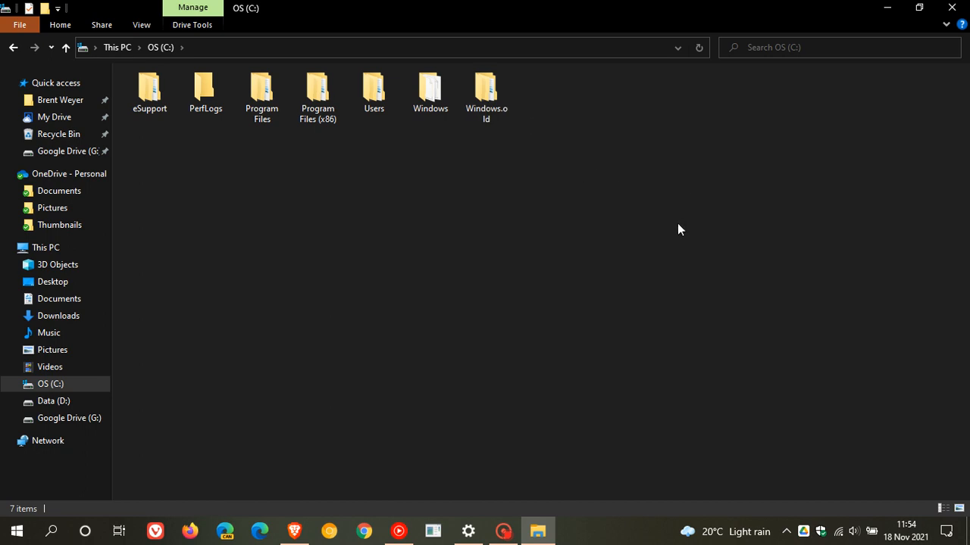
mouse_move(887, 8)
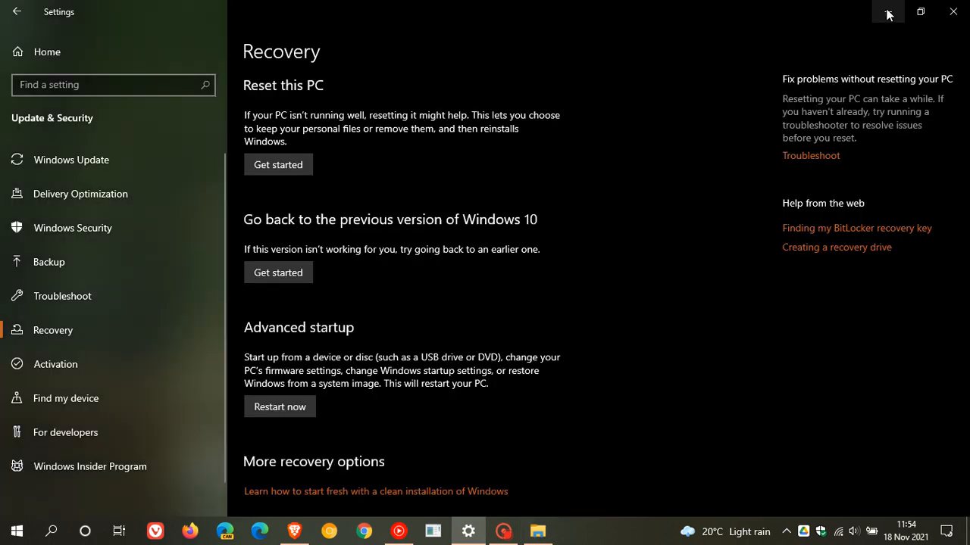
mouse_move(888, 13)
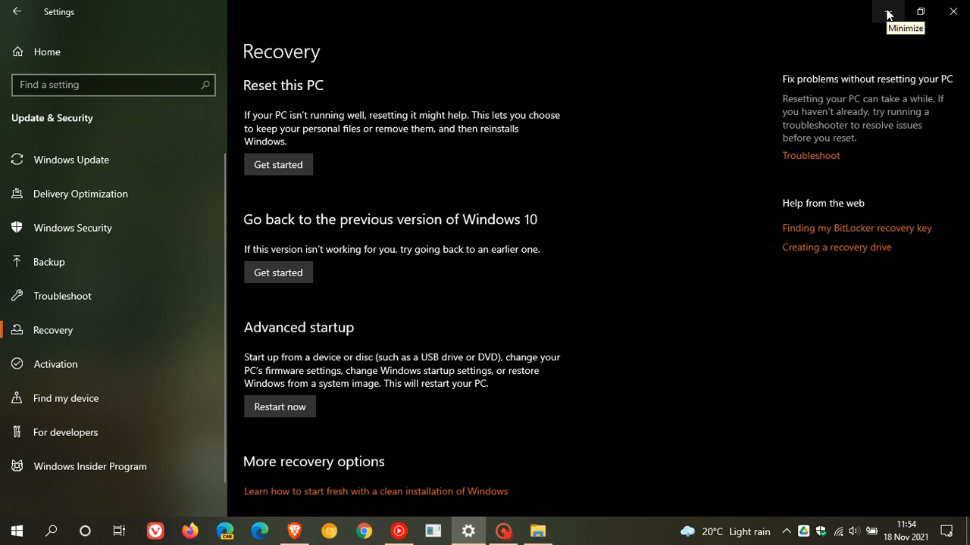
Minimize the Settings Recovery window, leaving the bamboo forest desktop visible.
click(888, 12)
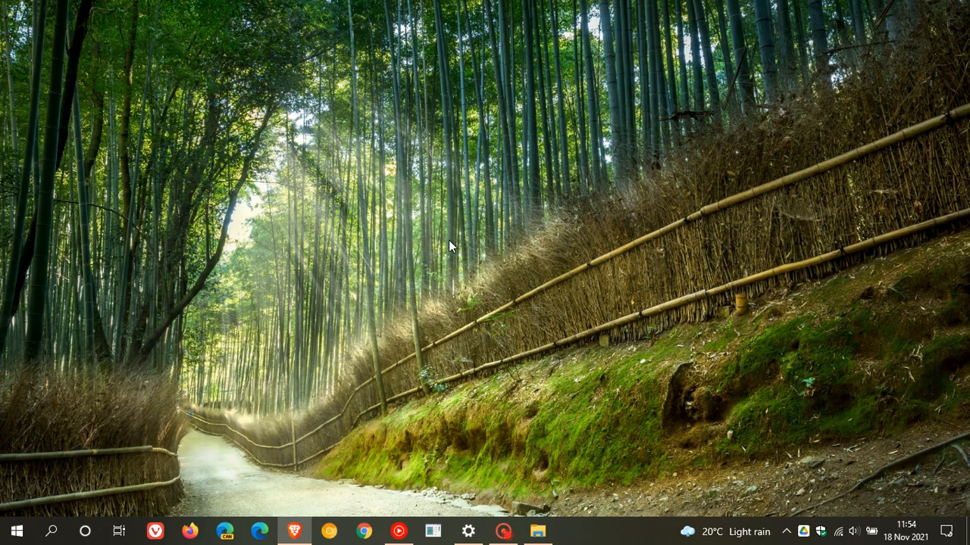
mouse_move(527, 251)
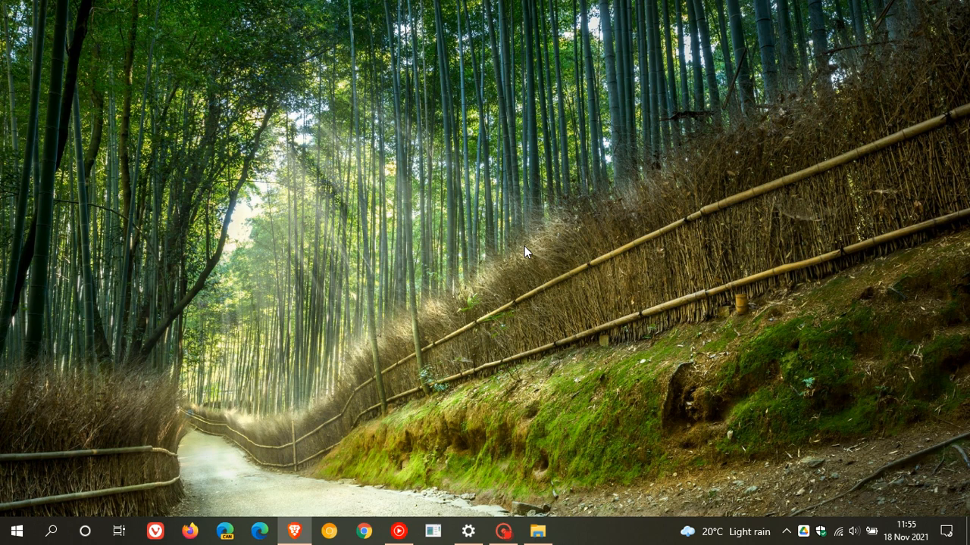
mouse_move(536, 231)
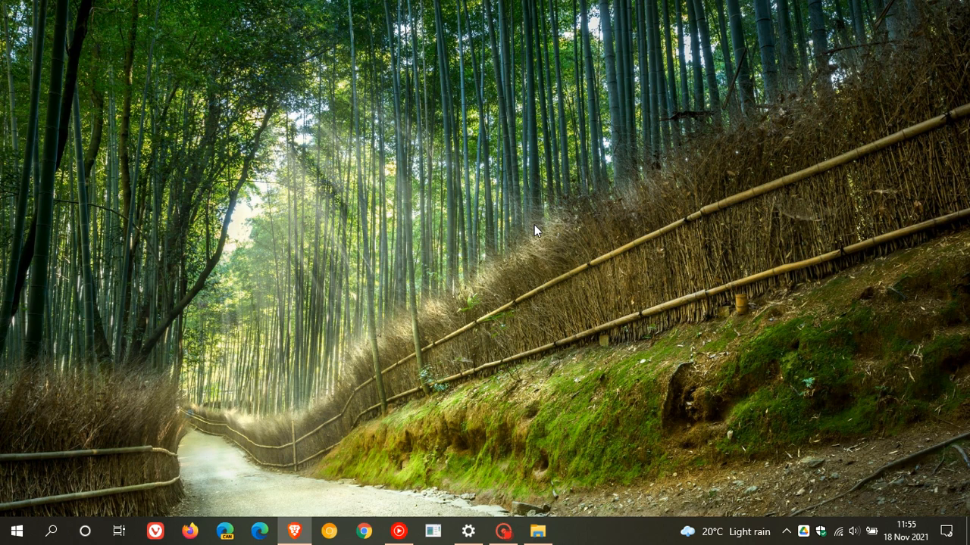
mouse_move(524, 221)
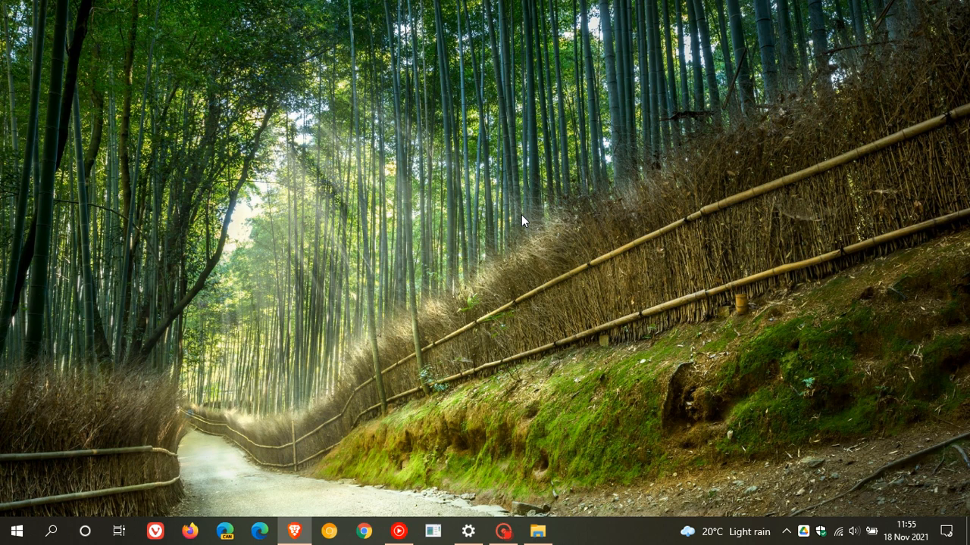
mouse_move(543, 243)
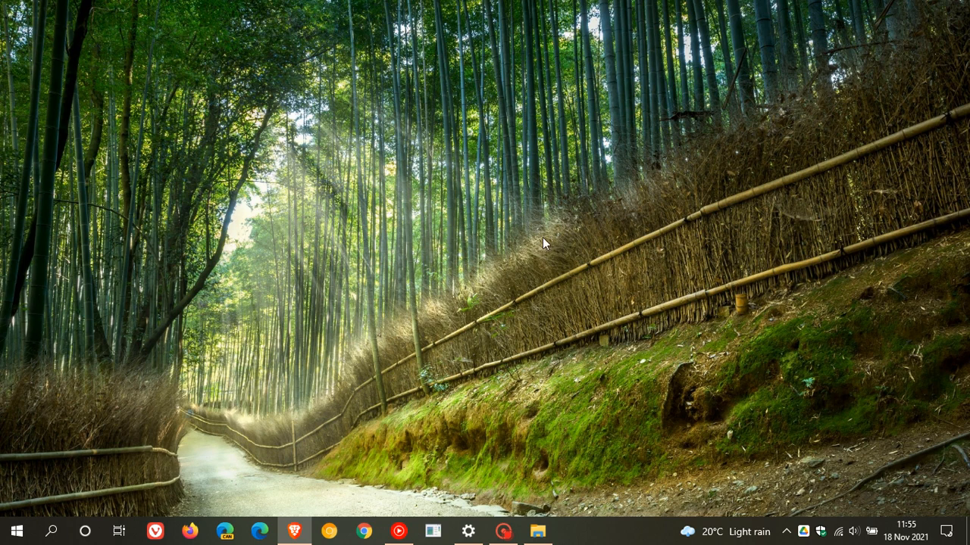
mouse_move(536, 229)
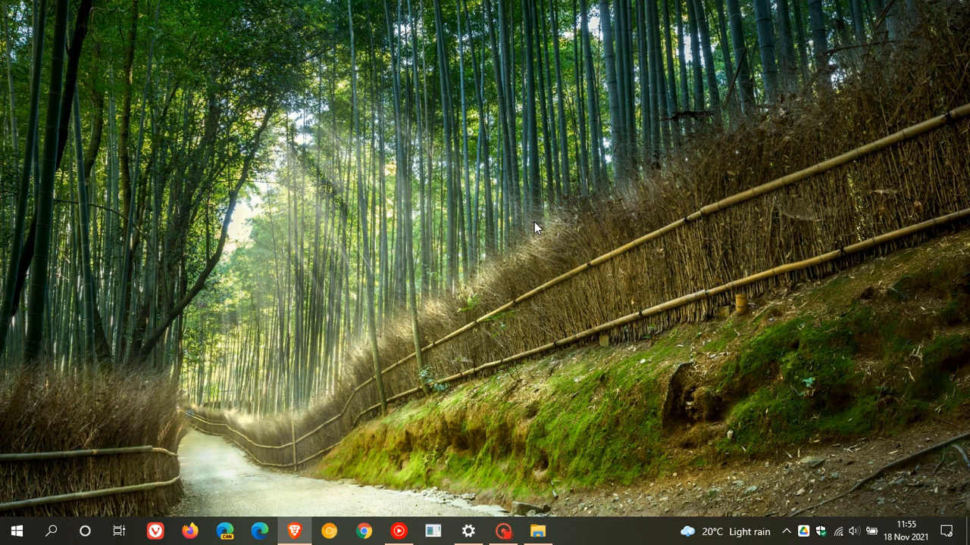
mouse_move(541, 213)
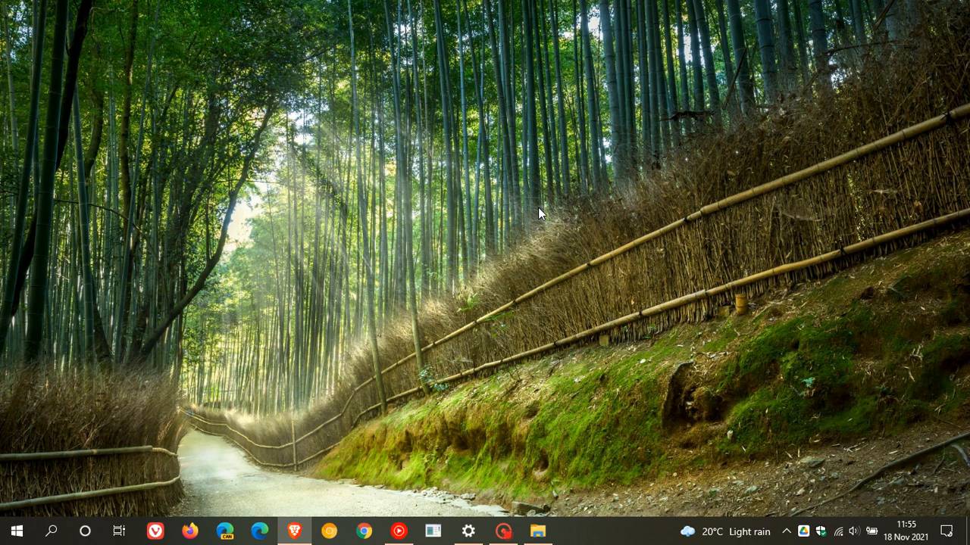
mouse_move(574, 190)
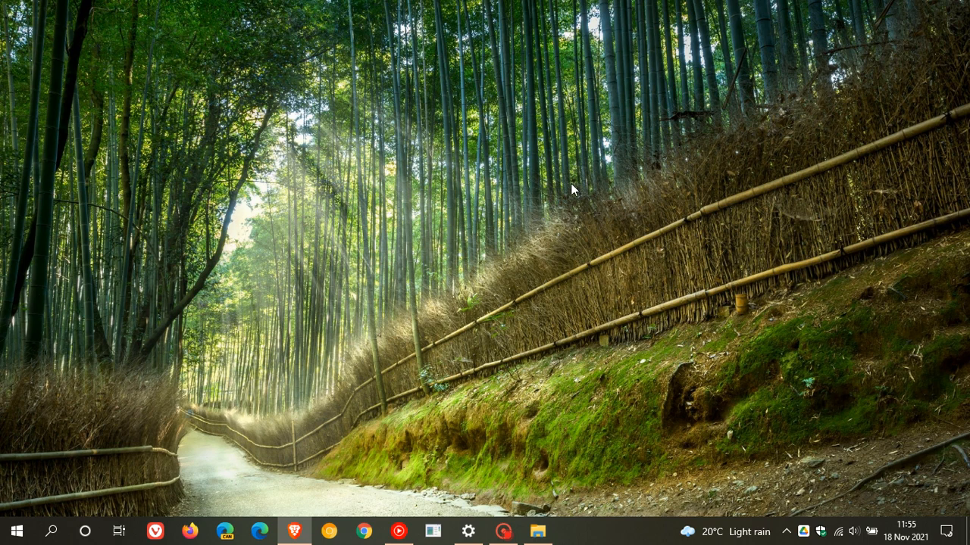